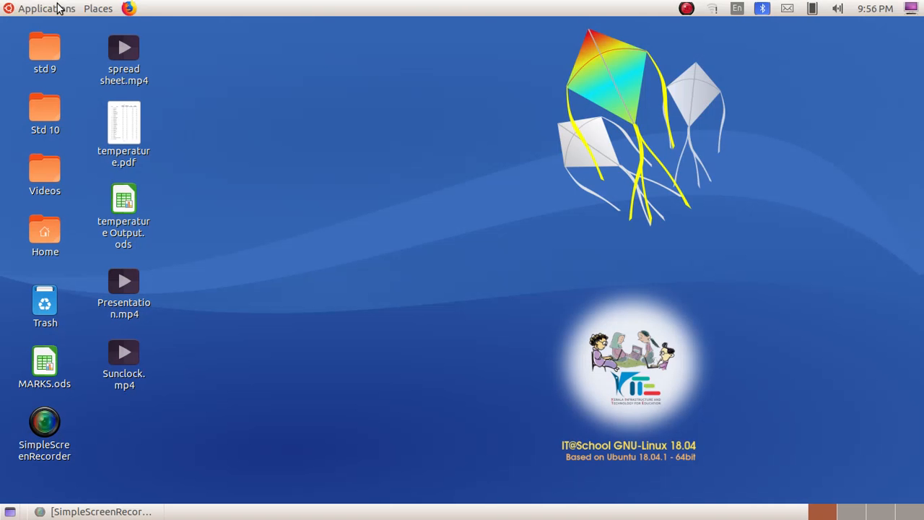
- Launch Sunclock from the Education section of the applications menu
click(46, 8)
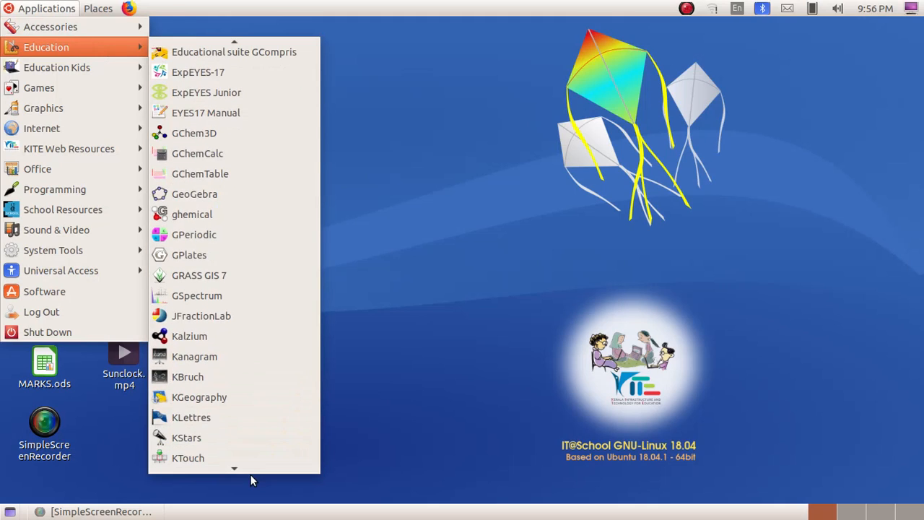
scroll(down, 3)
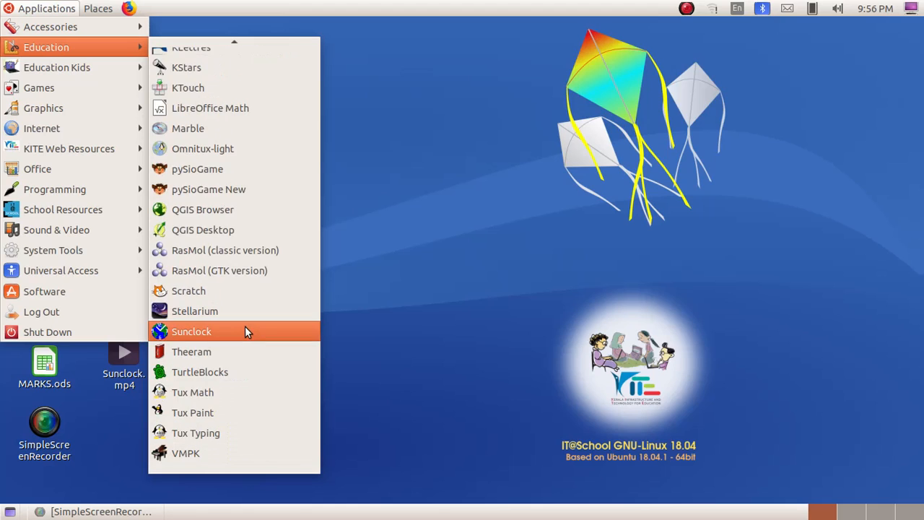
click(190, 331)
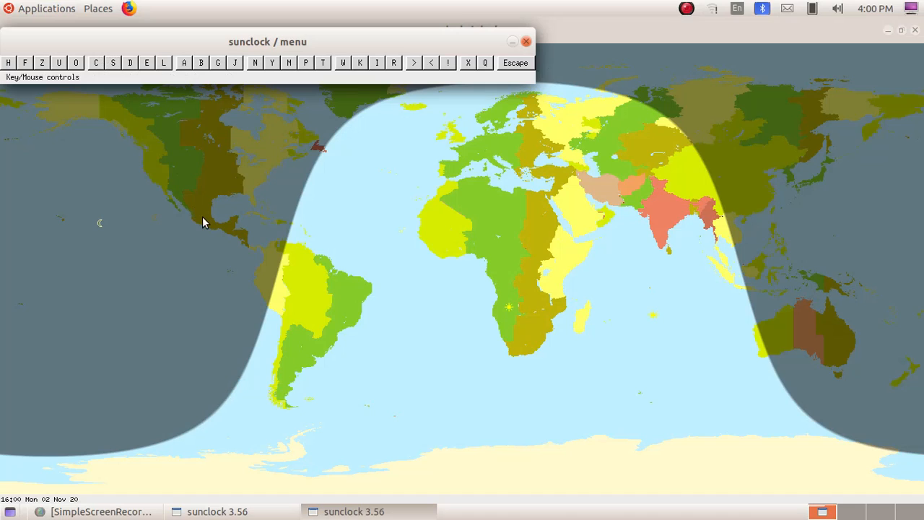
mouse_move(179, 199)
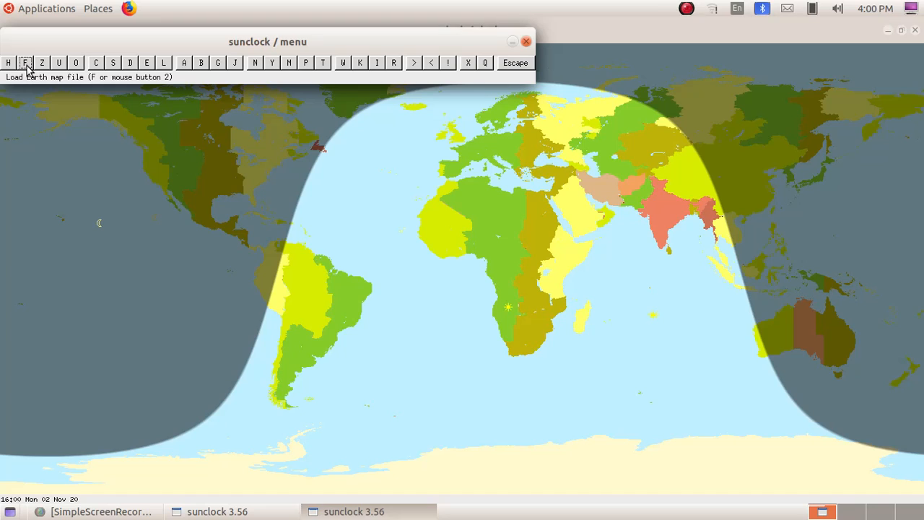
- Browse into the vmf folder of earth maps in the file selector
click(26, 62)
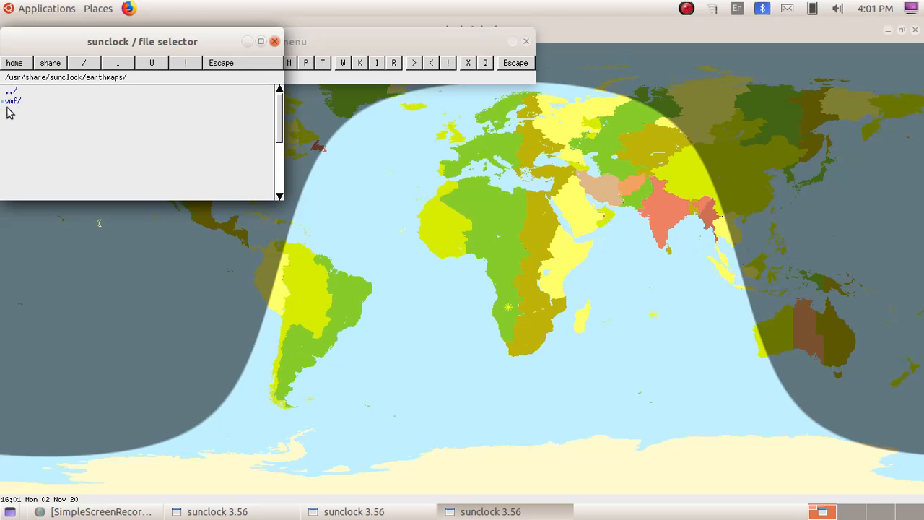
double_click(11, 101)
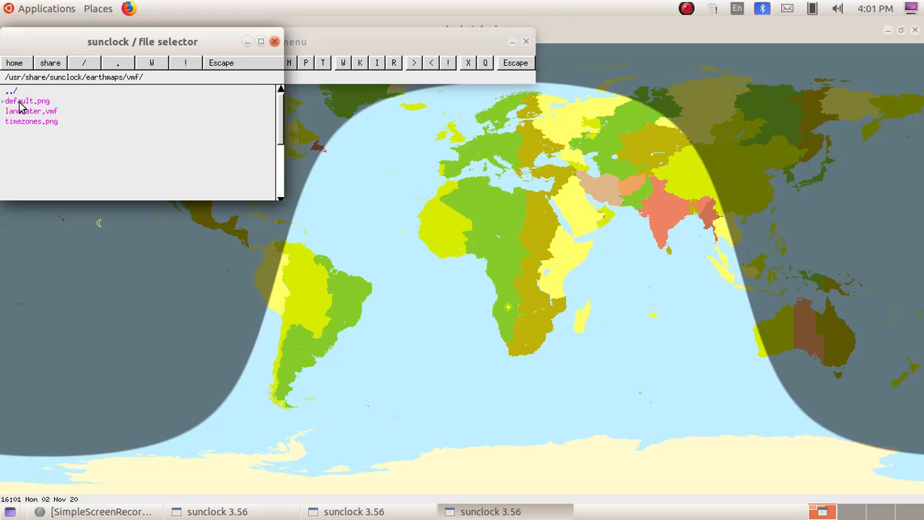
mouse_move(36, 104)
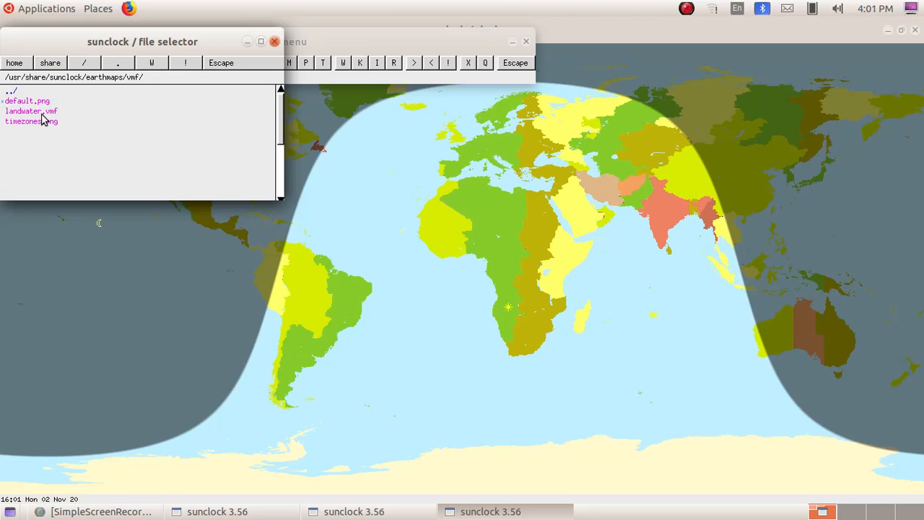
mouse_move(66, 133)
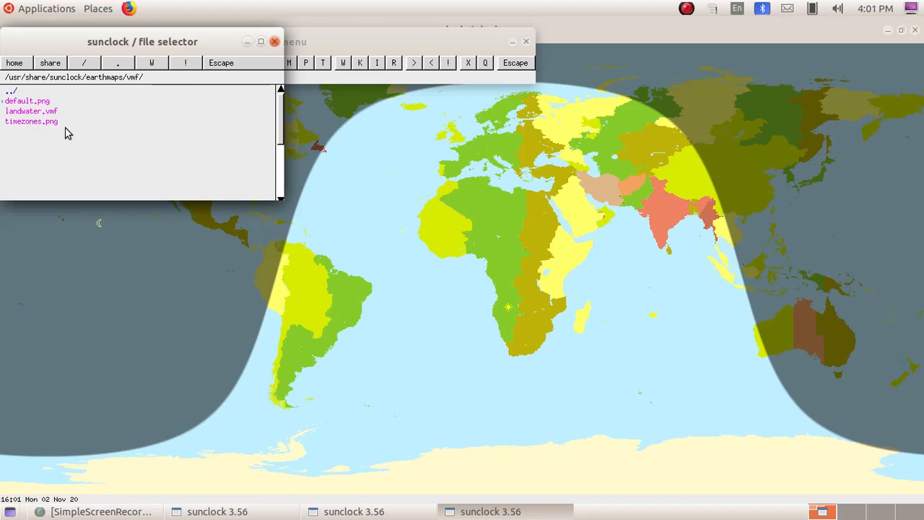
mouse_move(32, 112)
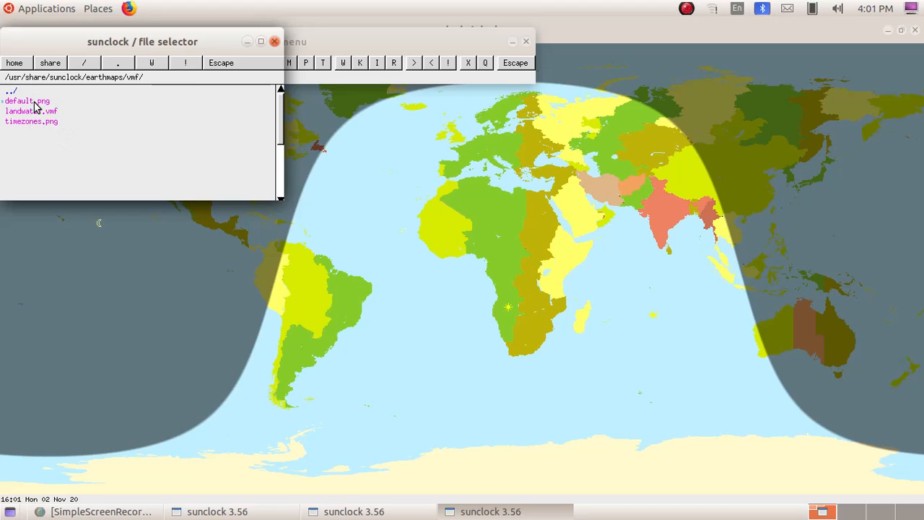
mouse_move(475, 142)
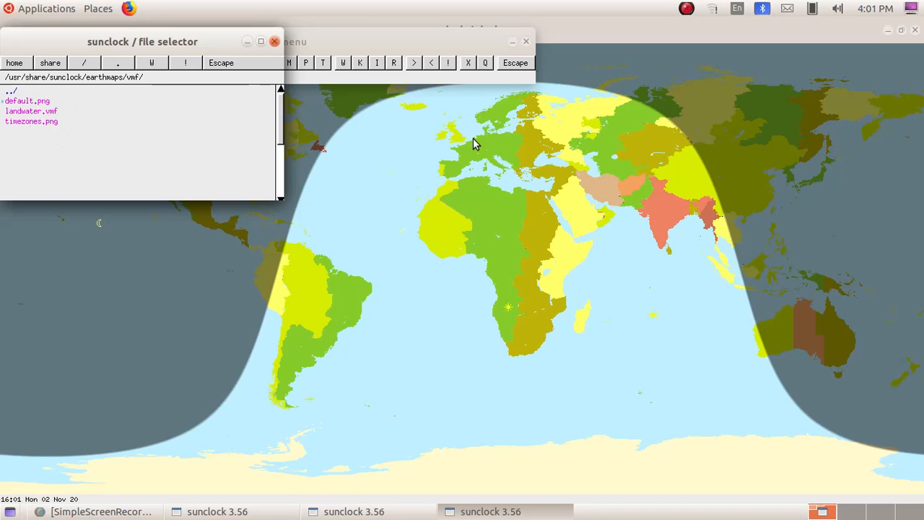
mouse_move(392, 259)
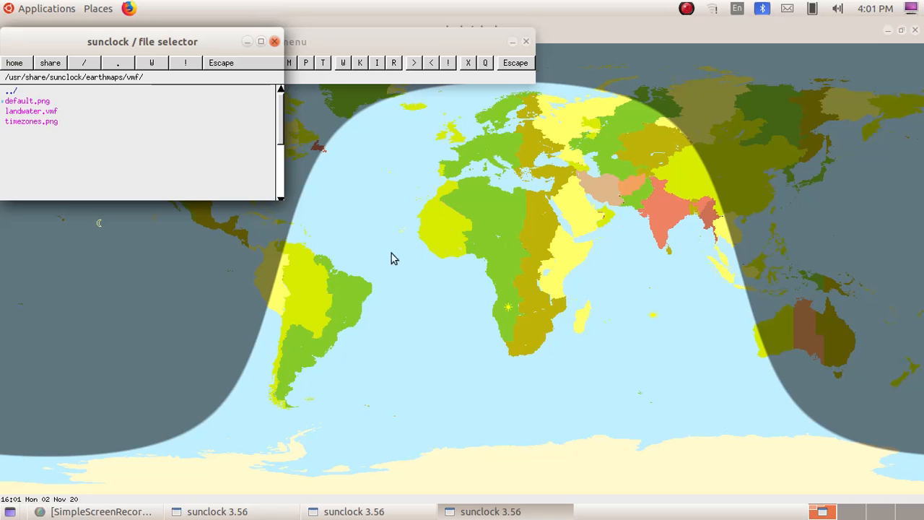
mouse_move(38, 120)
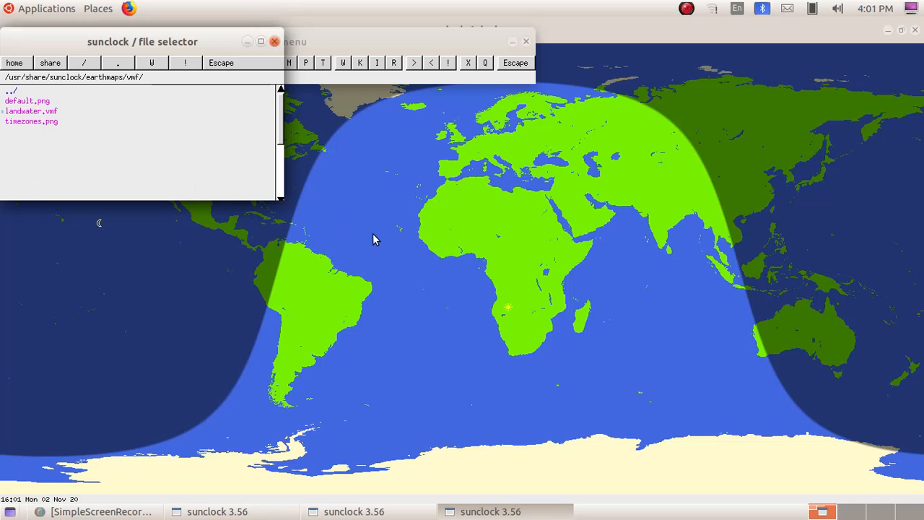
mouse_move(662, 124)
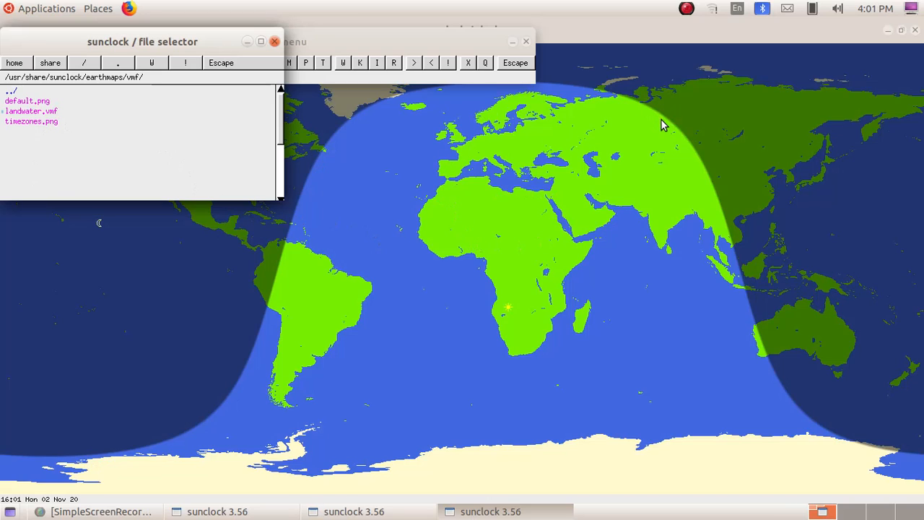
mouse_move(142, 234)
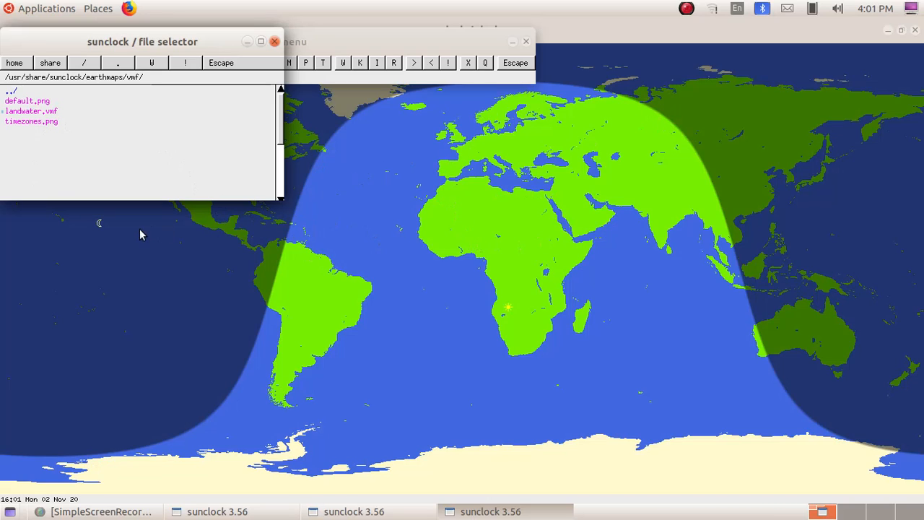
mouse_move(364, 262)
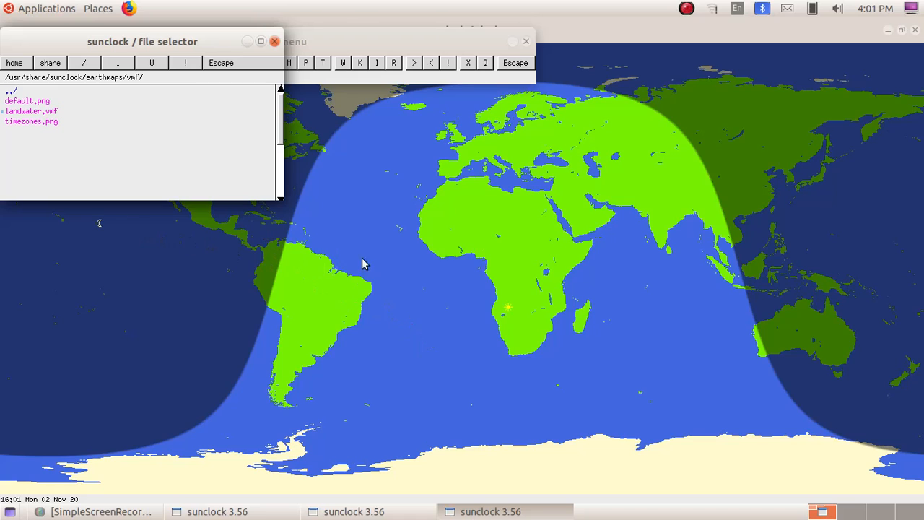
mouse_move(404, 177)
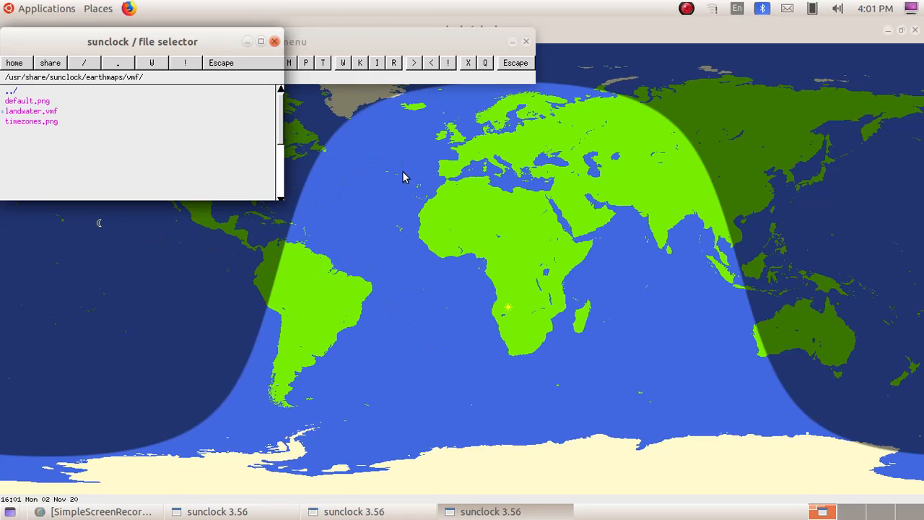
mouse_move(511, 331)
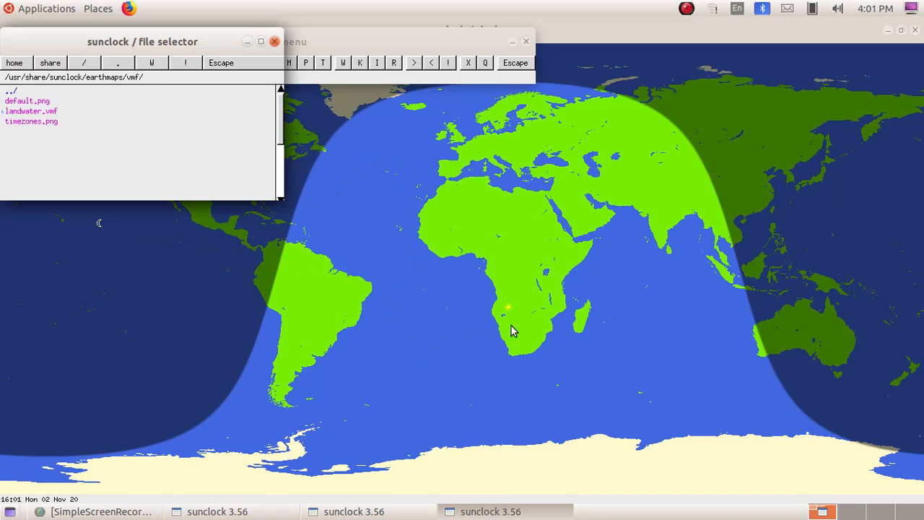
mouse_move(519, 329)
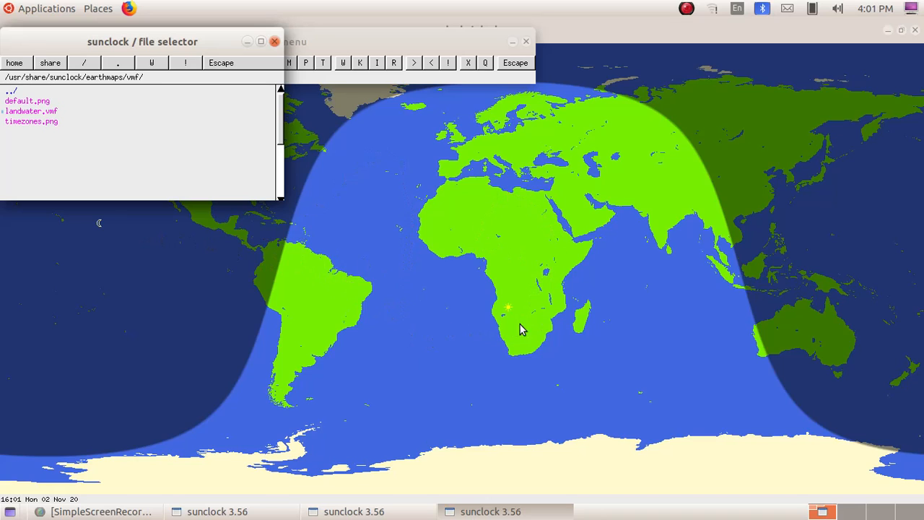
mouse_move(122, 469)
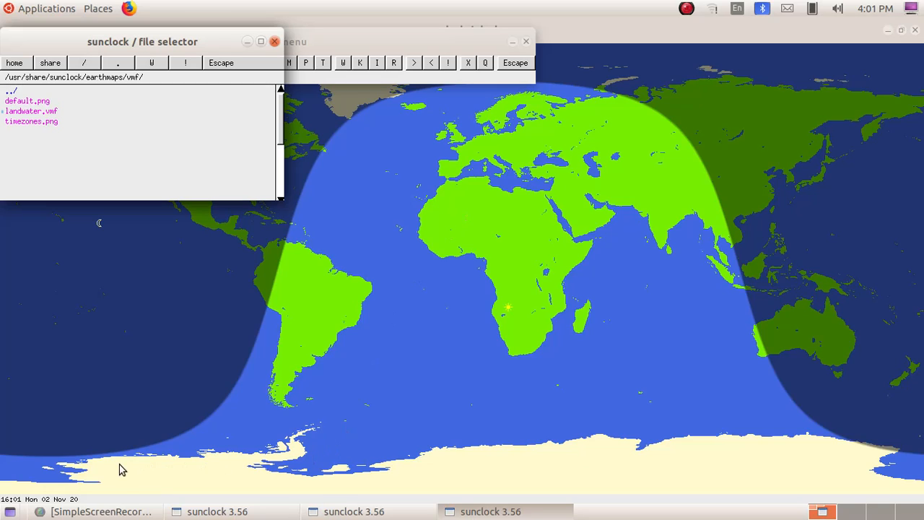
mouse_move(321, 479)
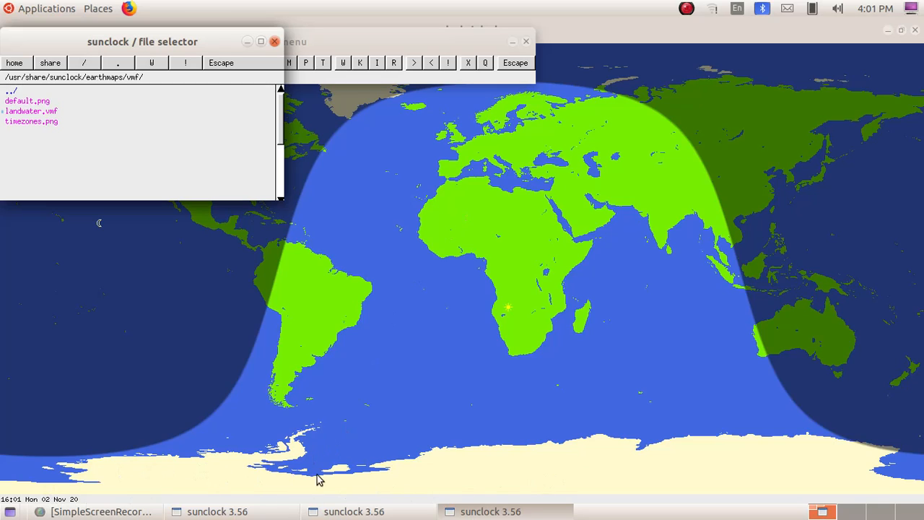
mouse_move(859, 478)
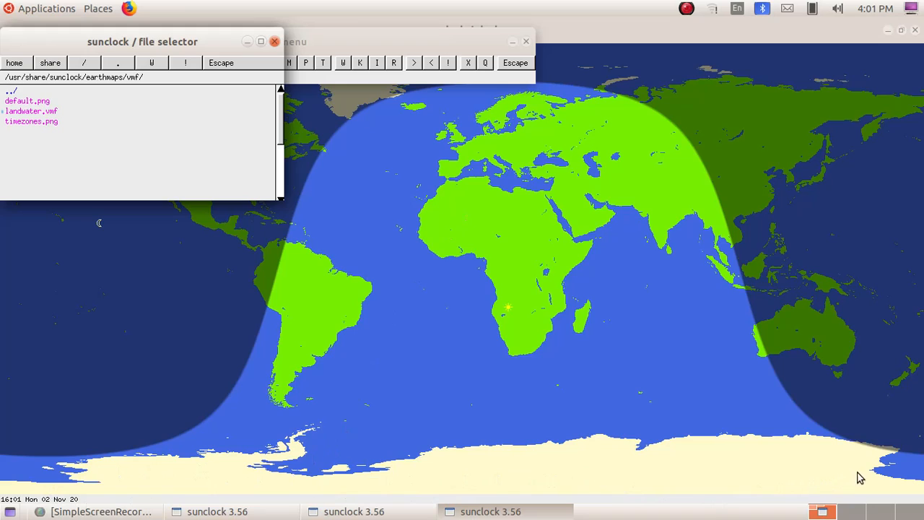
mouse_move(229, 361)
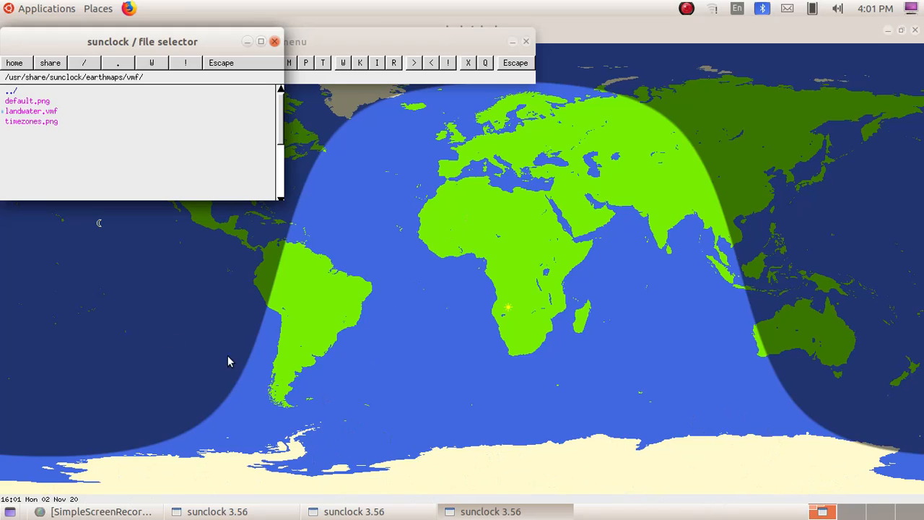
mouse_move(37, 127)
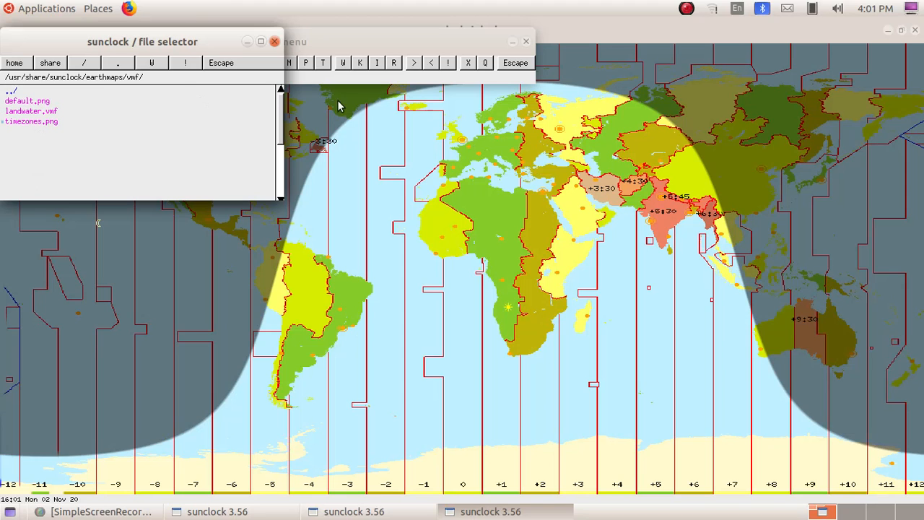
mouse_move(713, 309)
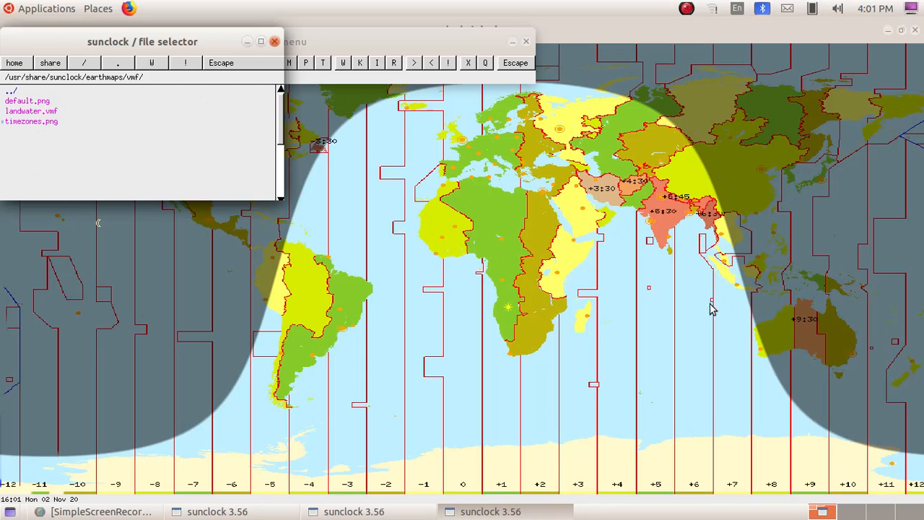
mouse_move(690, 213)
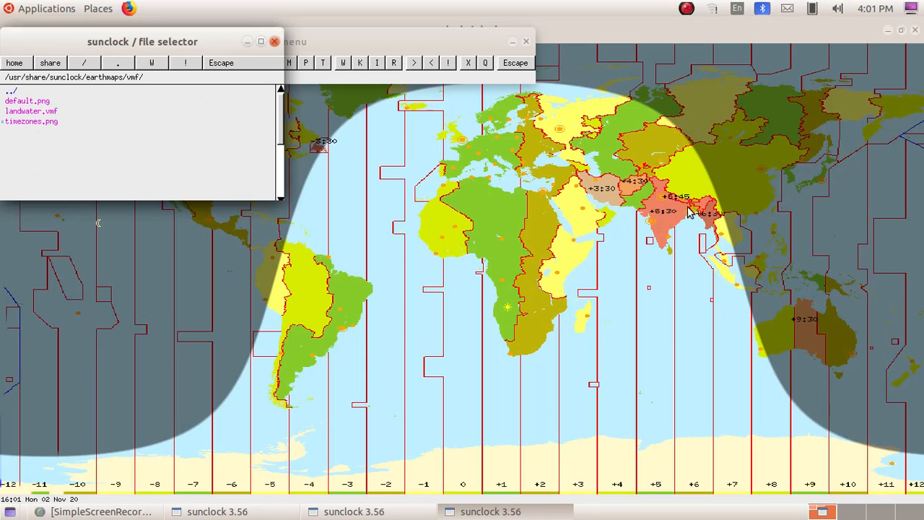
mouse_move(676, 224)
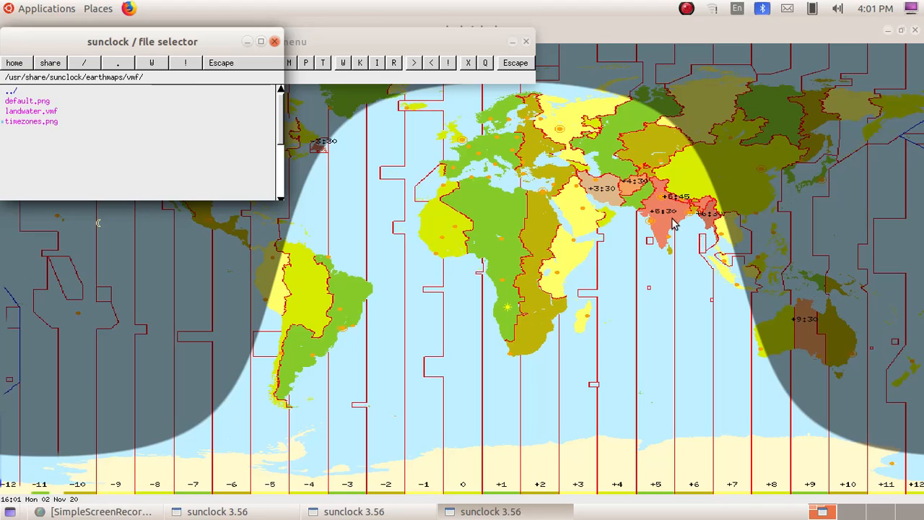
mouse_move(652, 260)
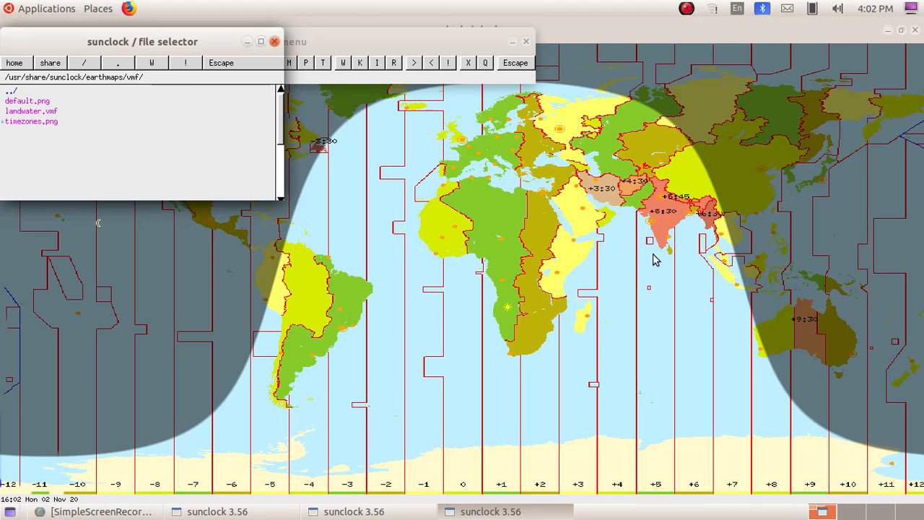
mouse_move(43, 85)
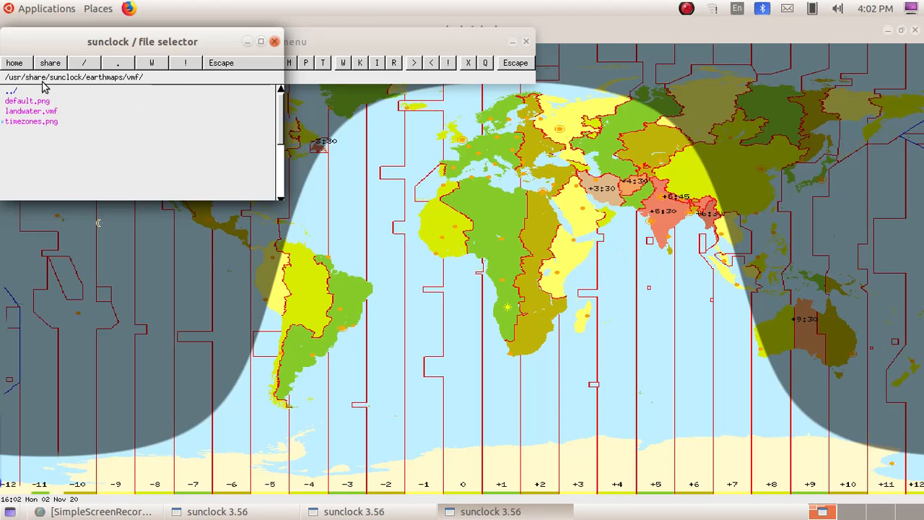
mouse_move(89, 120)
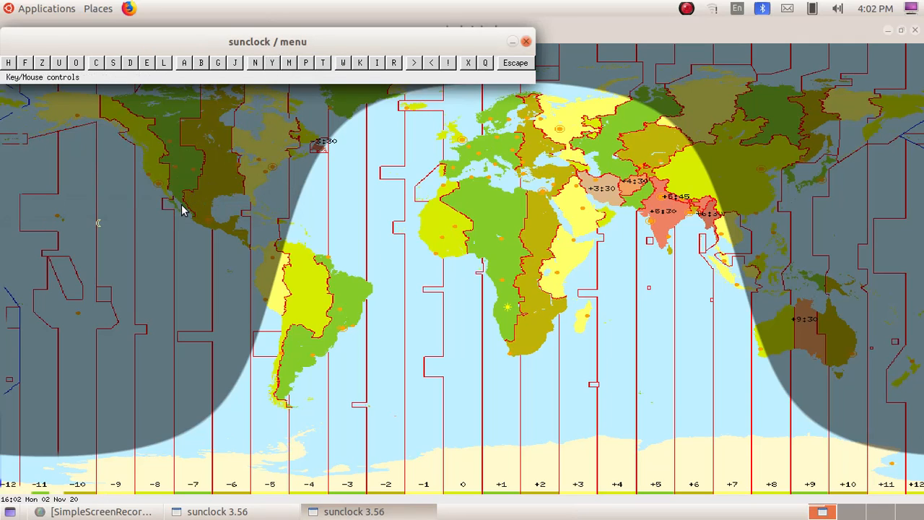
mouse_move(344, 64)
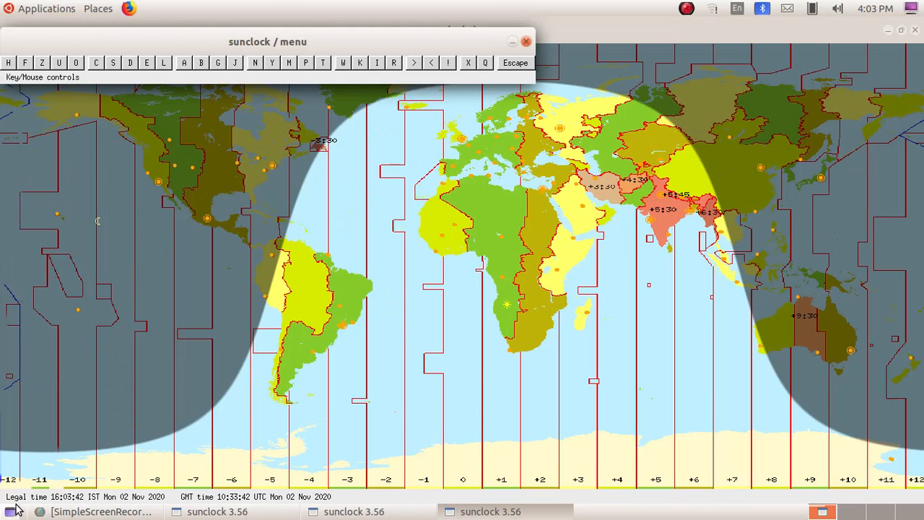
mouse_move(201, 505)
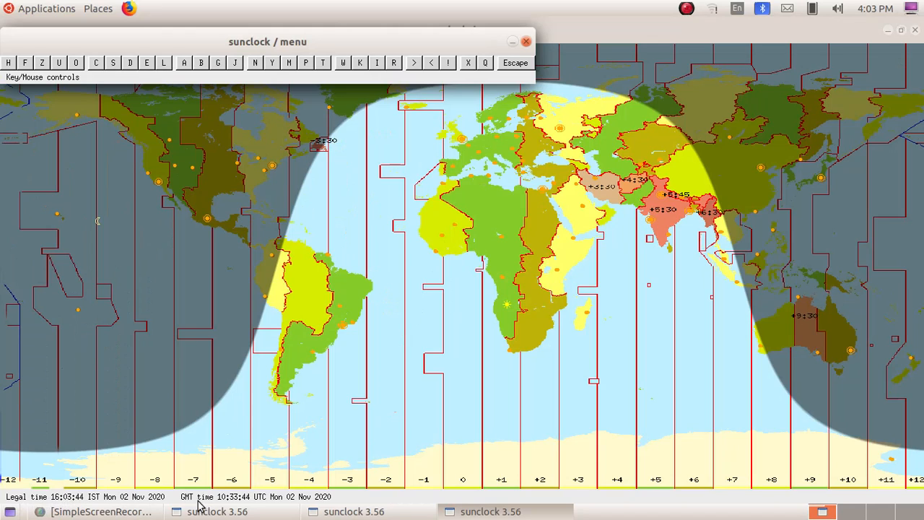
mouse_move(239, 506)
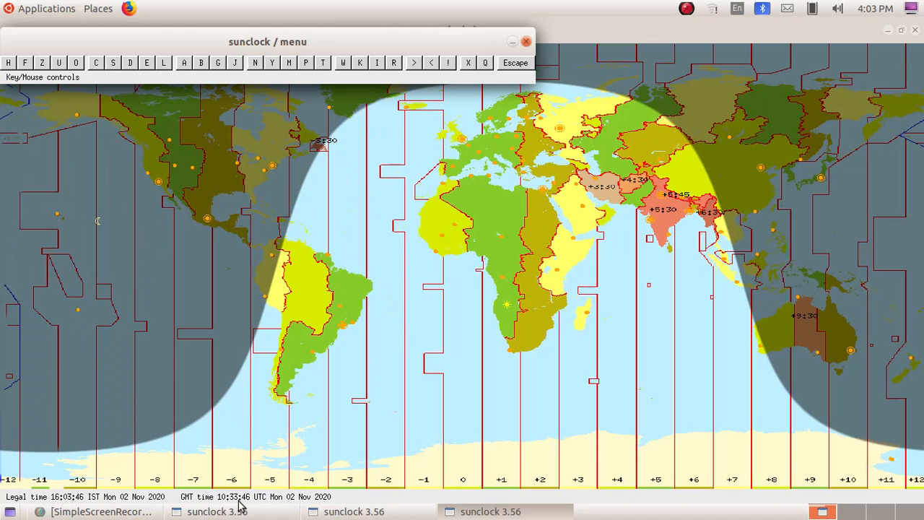
mouse_move(179, 500)
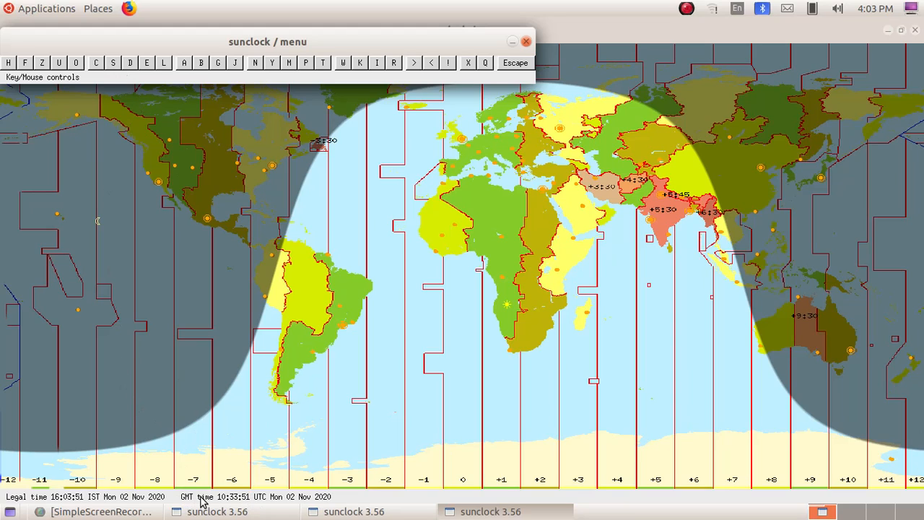
mouse_move(113, 64)
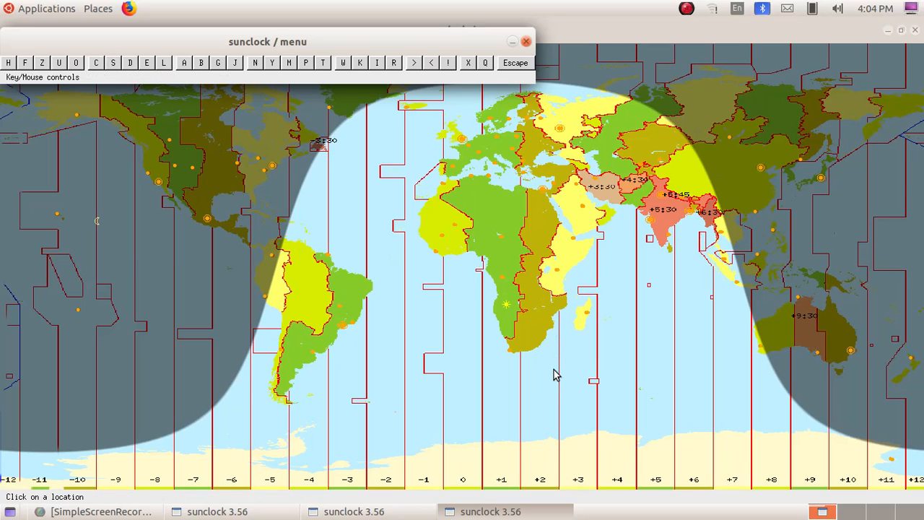
mouse_move(273, 259)
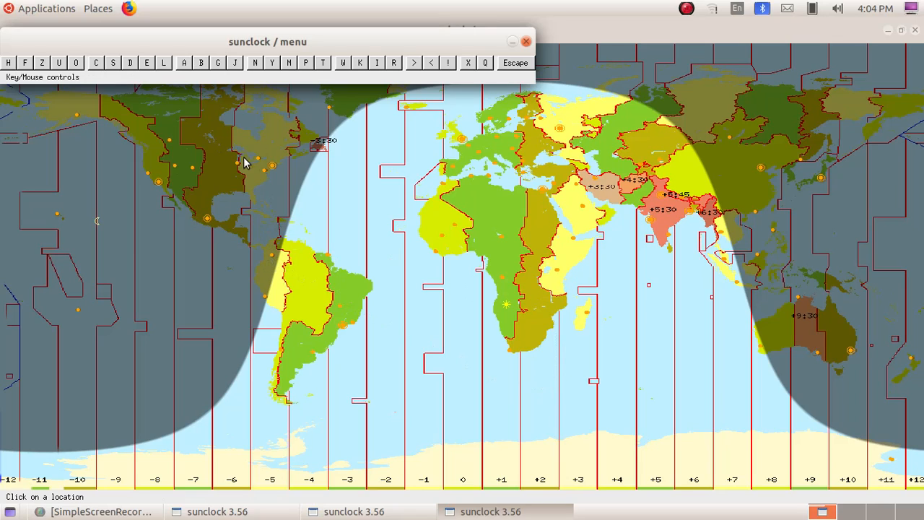
mouse_move(207, 225)
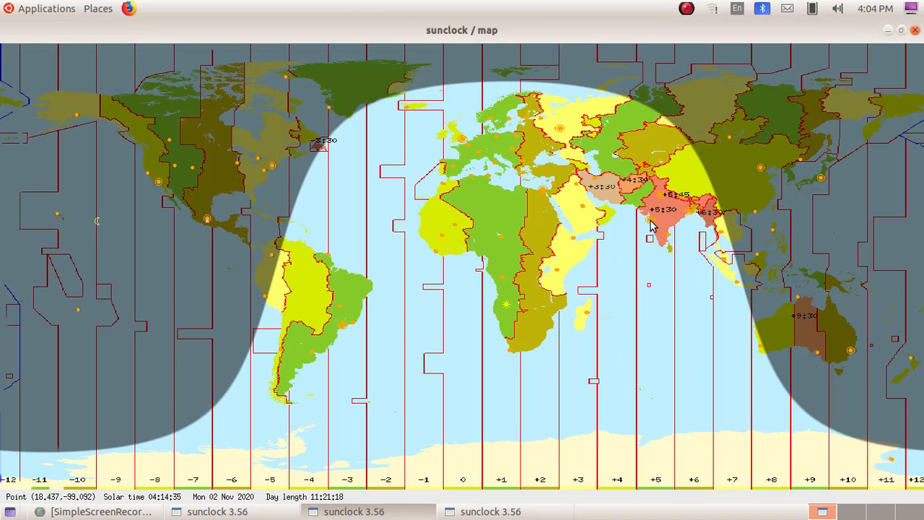
- Select Bombay on the map to show its solar time and day length 11:29:26
click(648, 220)
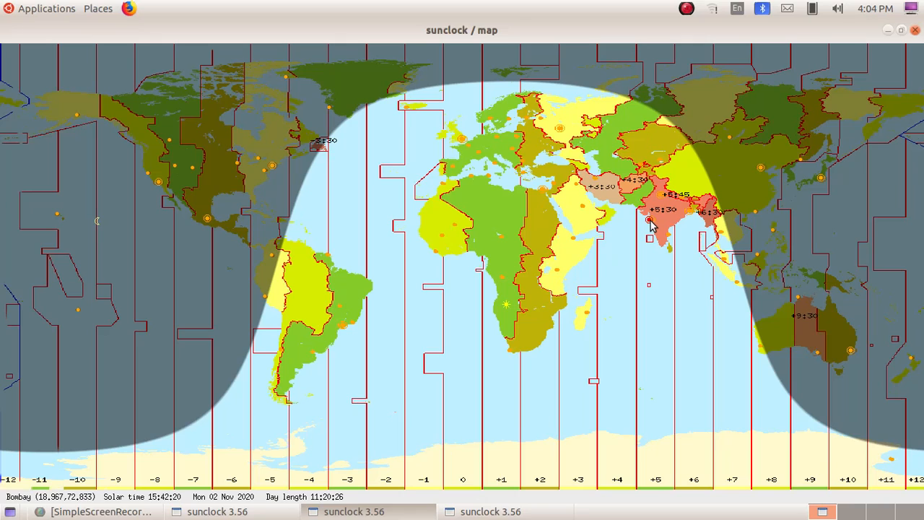
mouse_move(14, 513)
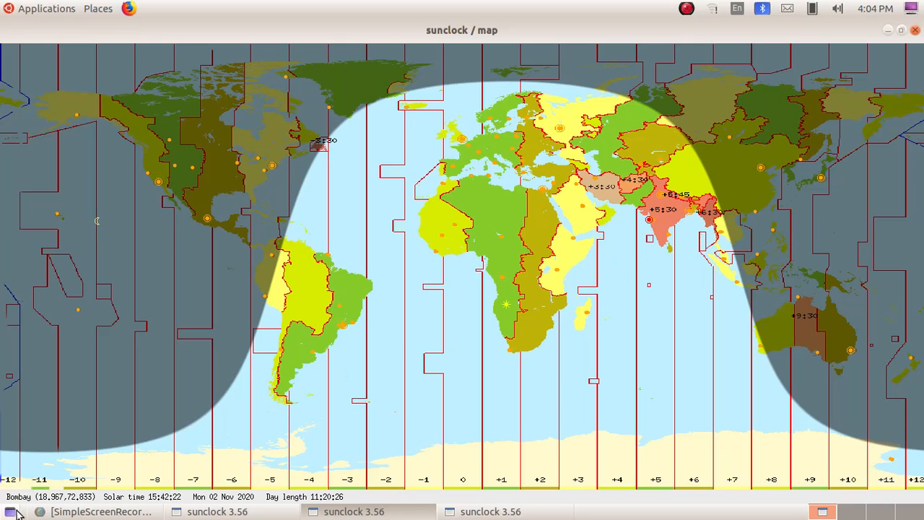
mouse_move(172, 508)
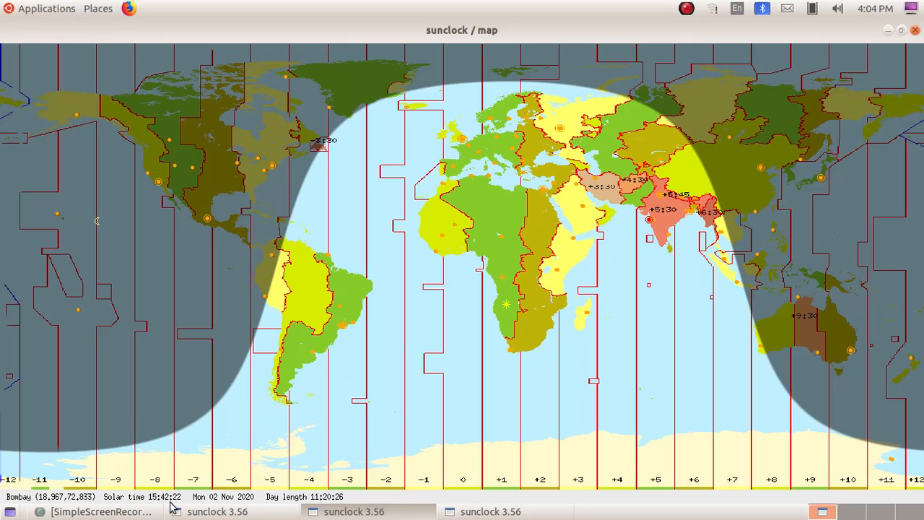
mouse_move(260, 496)
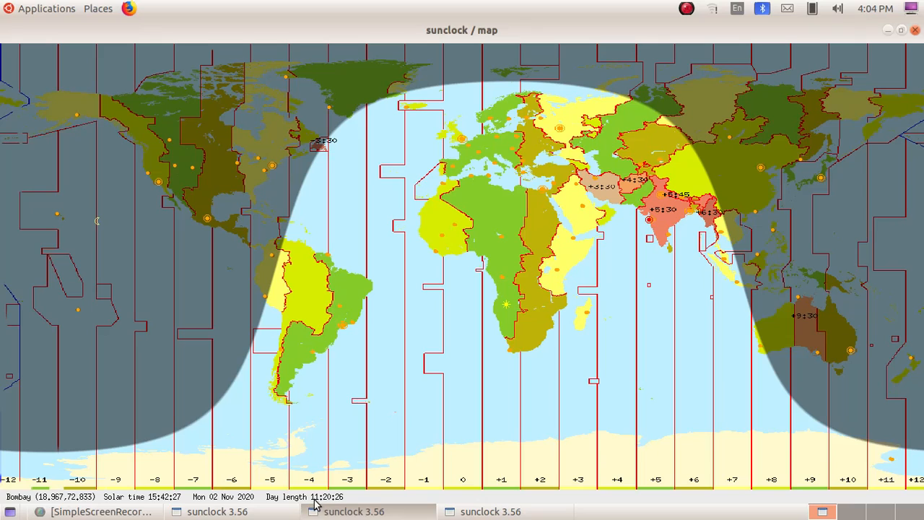
mouse_move(378, 421)
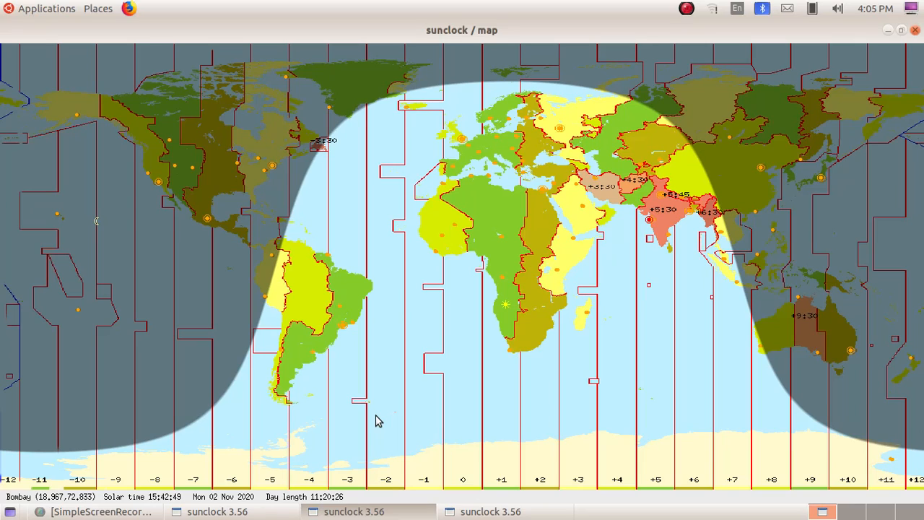
mouse_move(209, 459)
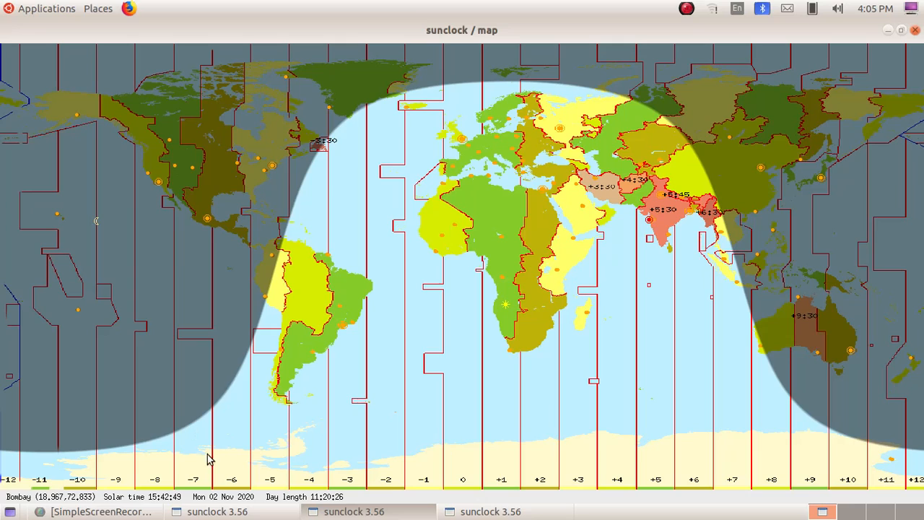
mouse_move(335, 502)
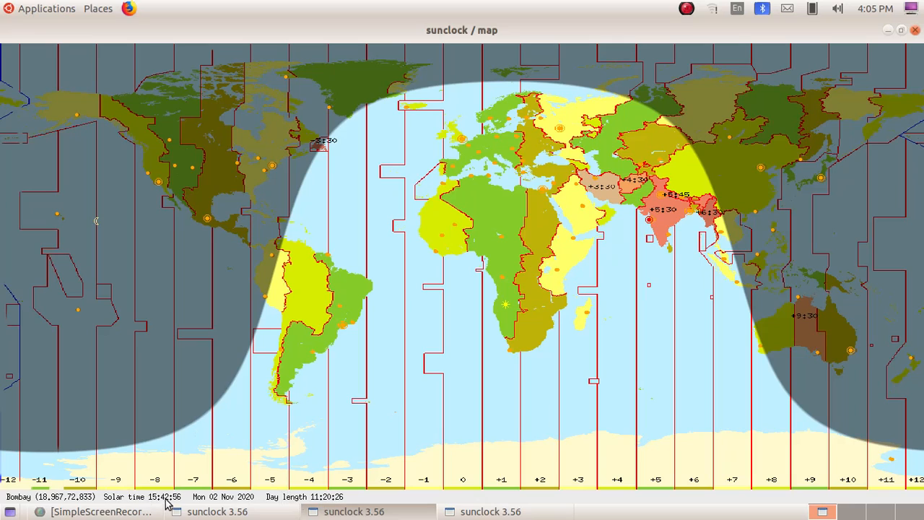
- Select Calcutta, then Beijing, reading Beijing's solar time and day length 10:19:28
click(688, 211)
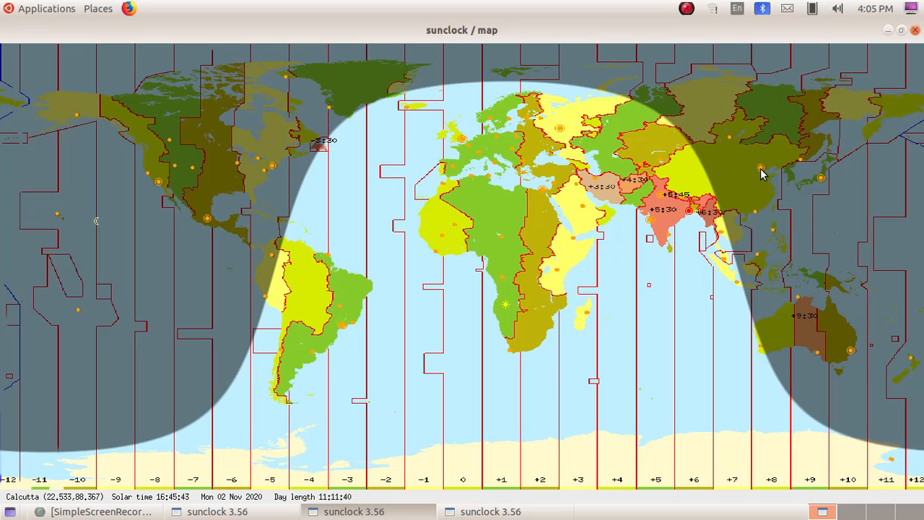
click(759, 167)
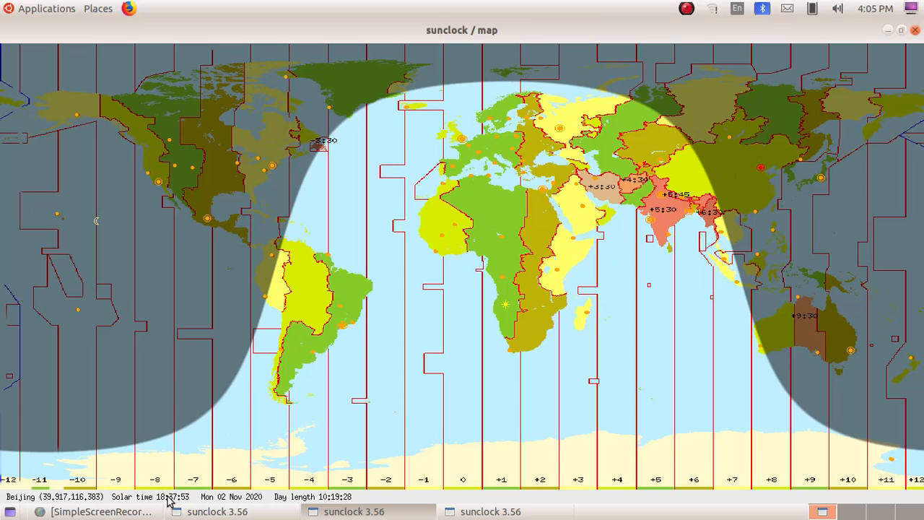
mouse_move(303, 503)
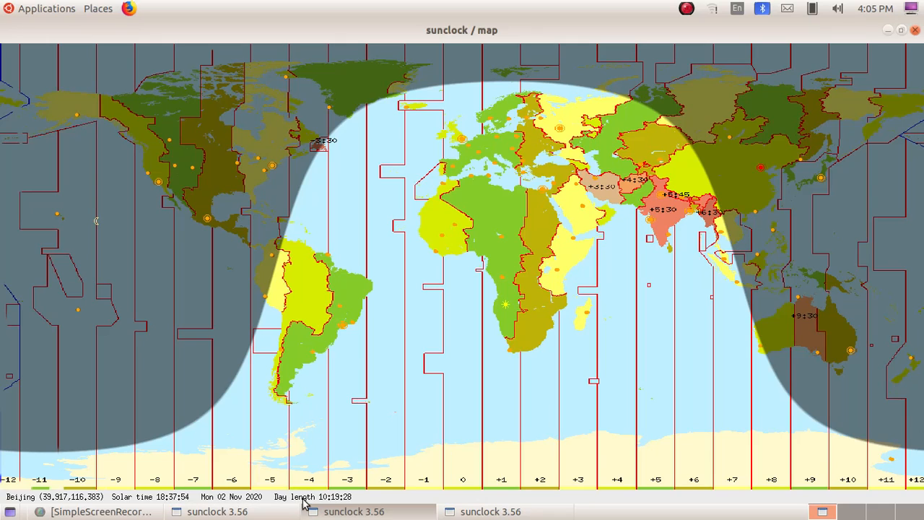
mouse_move(343, 502)
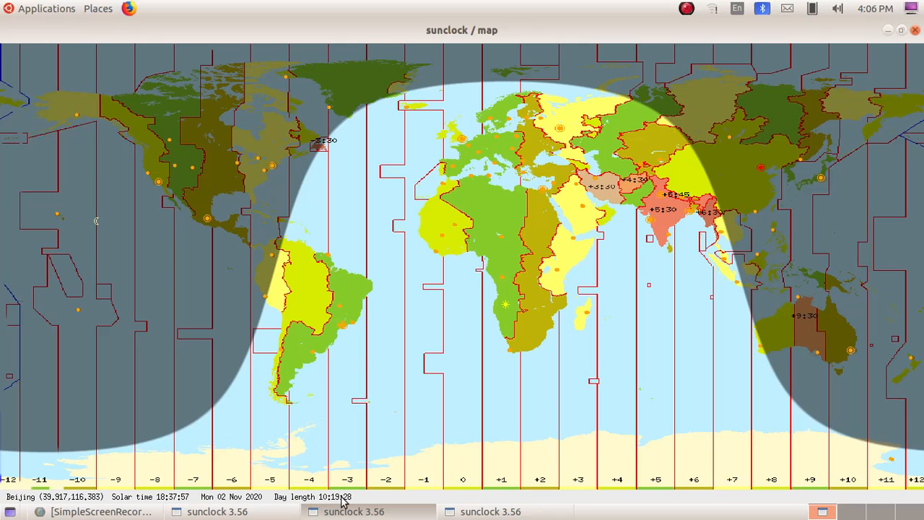
mouse_move(583, 365)
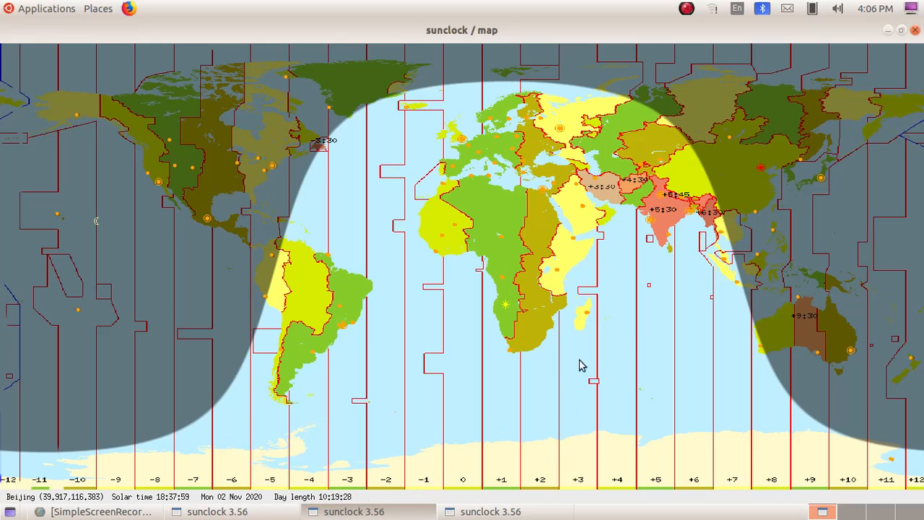
mouse_move(658, 331)
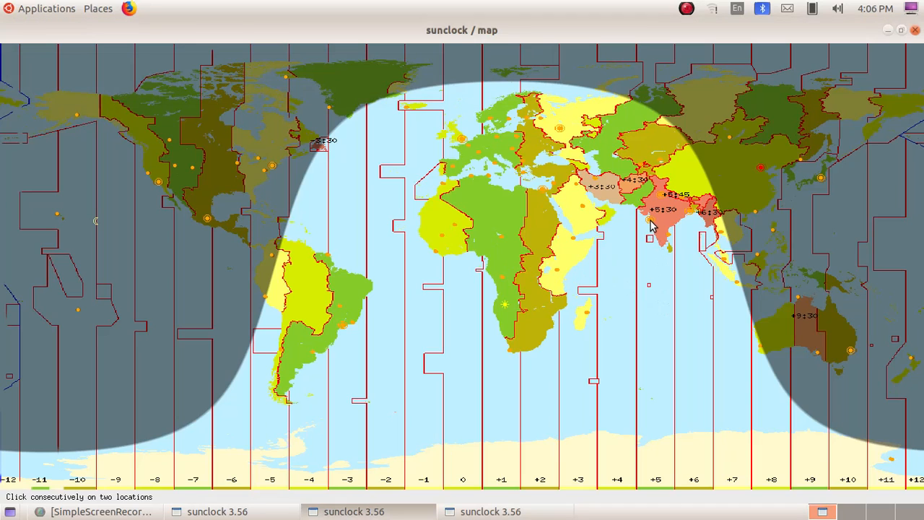
click(648, 220)
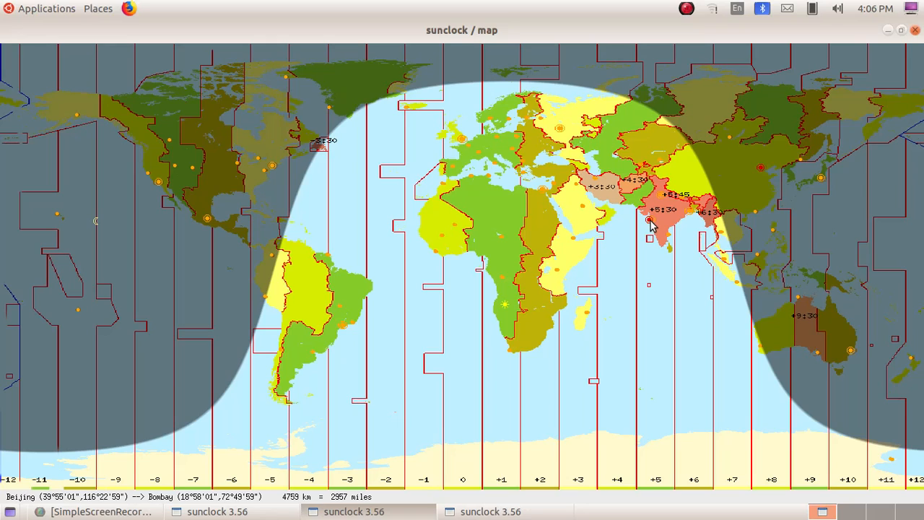
mouse_move(692, 216)
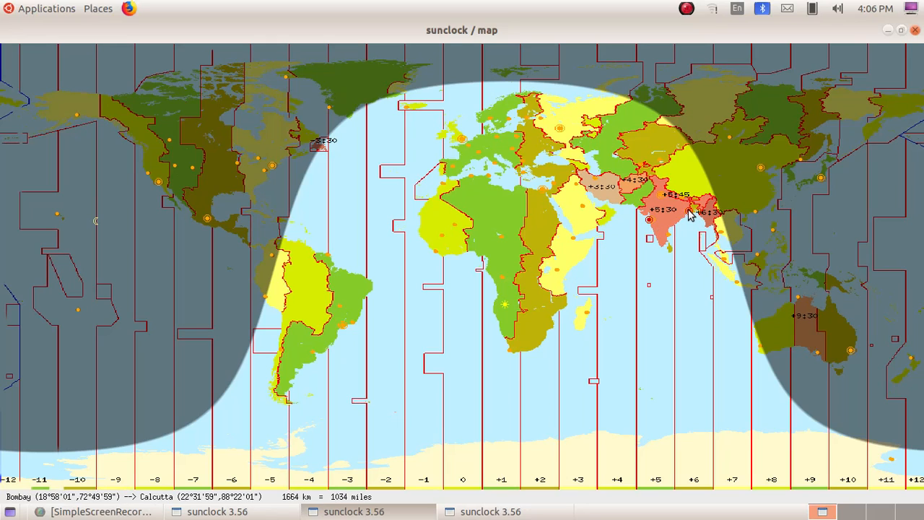
mouse_move(60, 462)
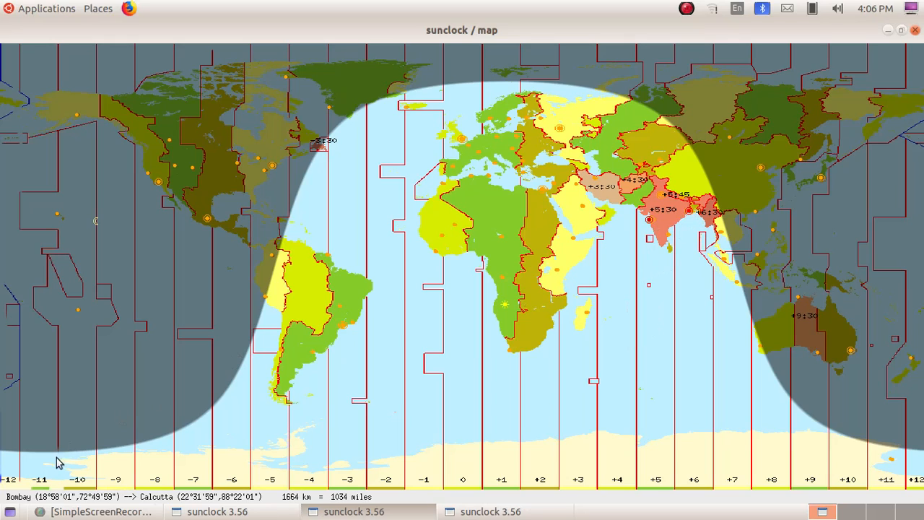
mouse_move(104, 499)
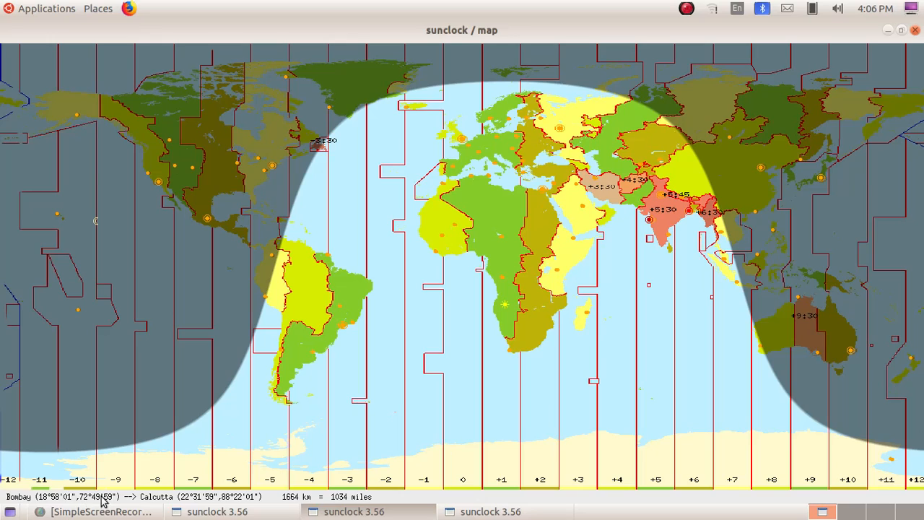
mouse_move(245, 497)
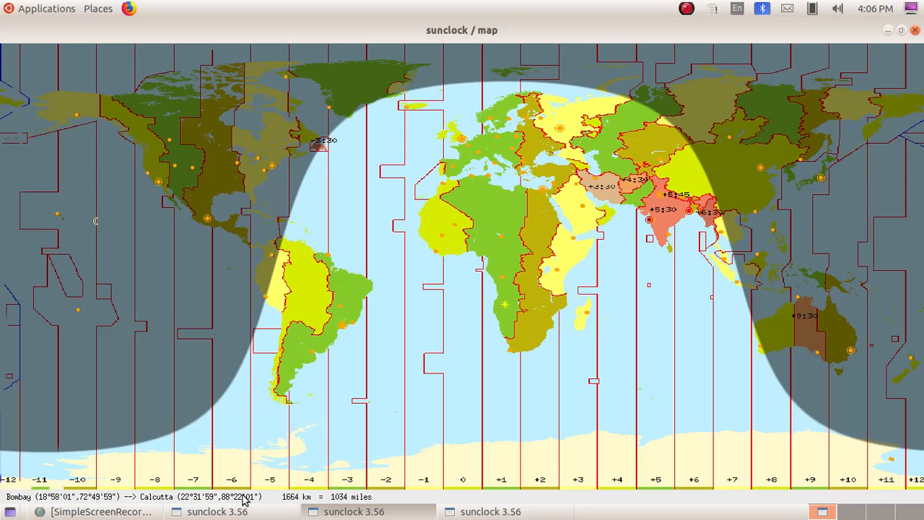
mouse_move(684, 222)
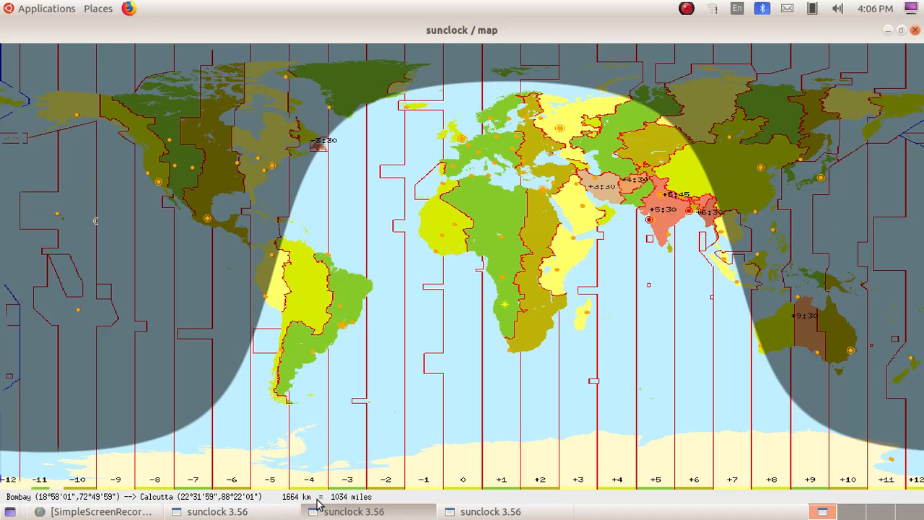
mouse_move(353, 505)
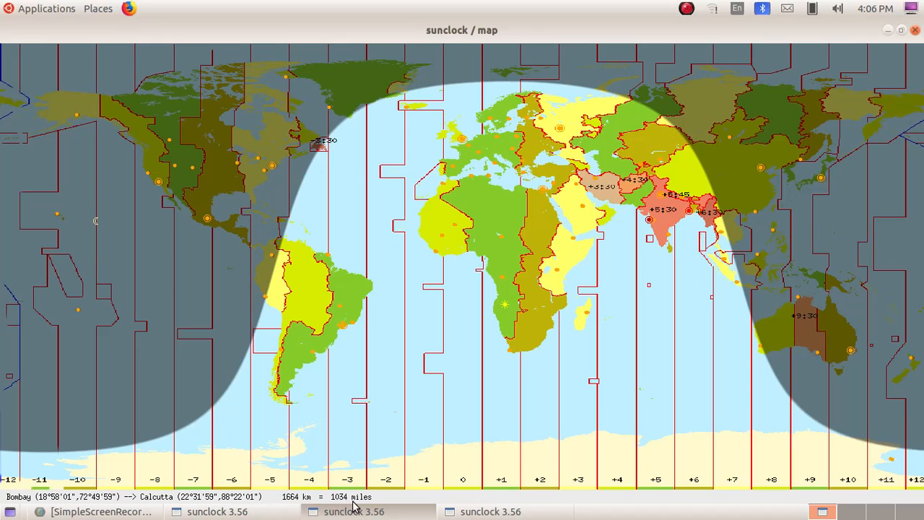
mouse_move(376, 499)
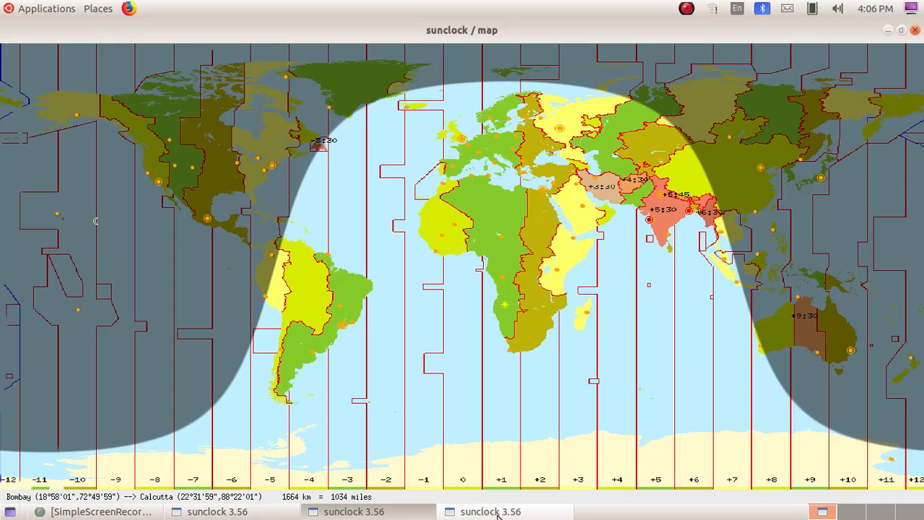
mouse_move(523, 494)
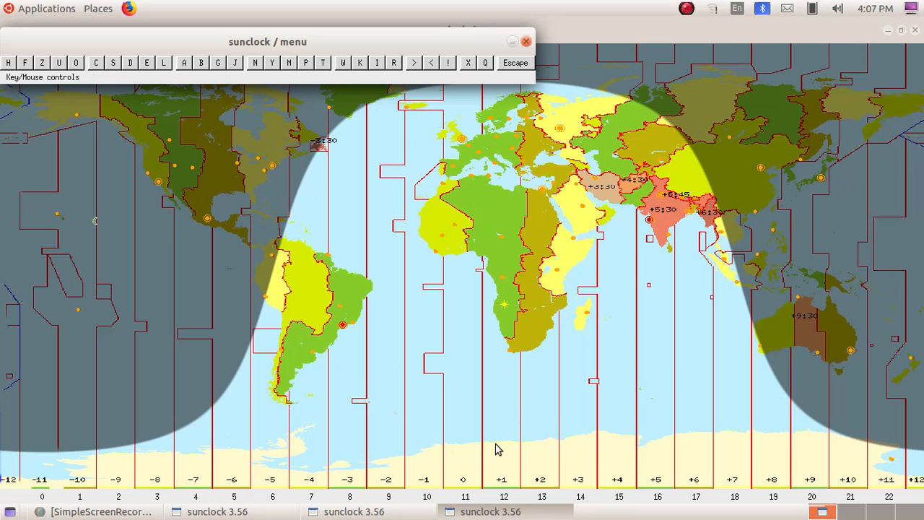
mouse_move(652, 216)
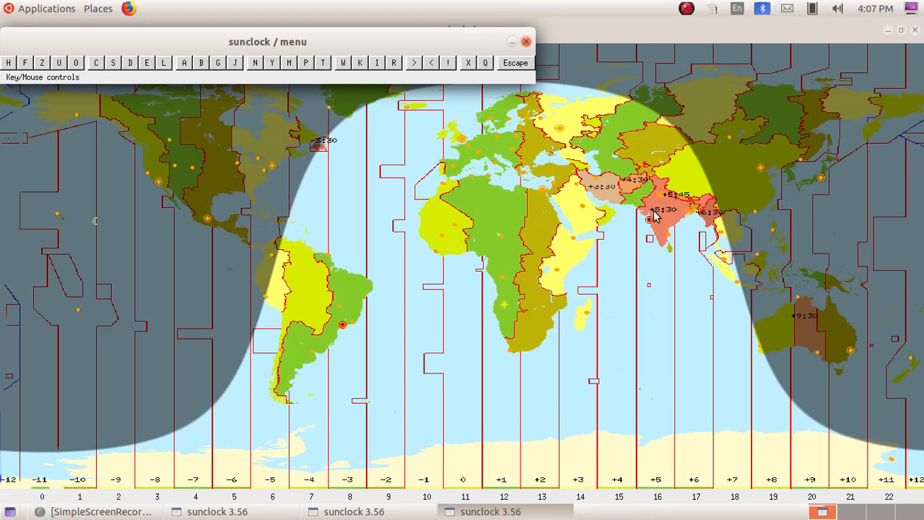
mouse_move(659, 218)
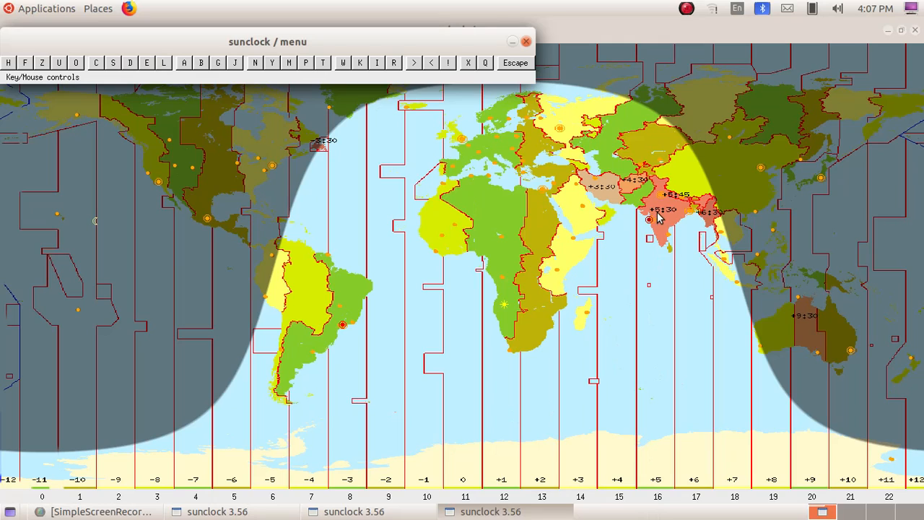
mouse_move(673, 215)
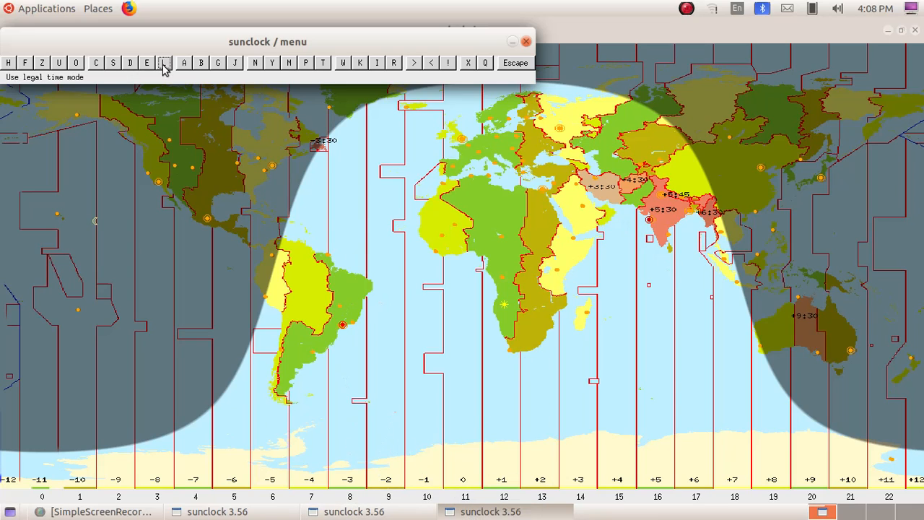
mouse_move(165, 69)
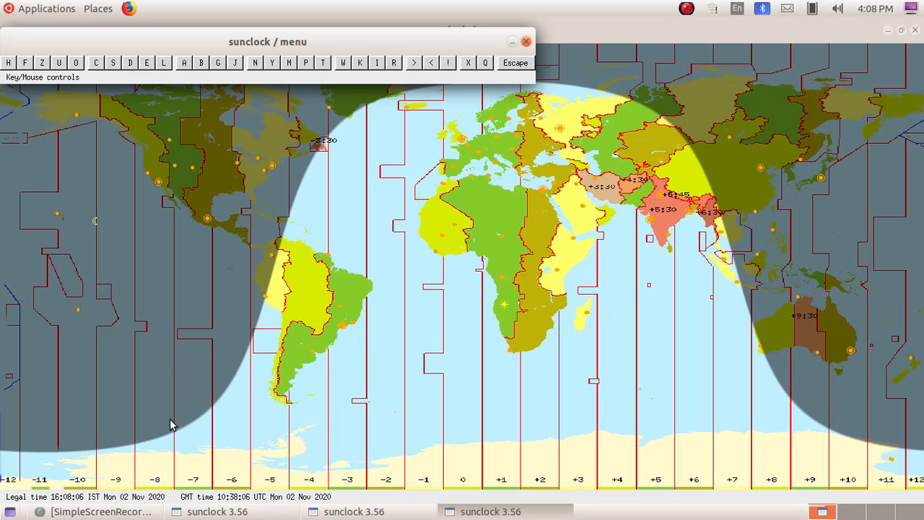
mouse_move(202, 506)
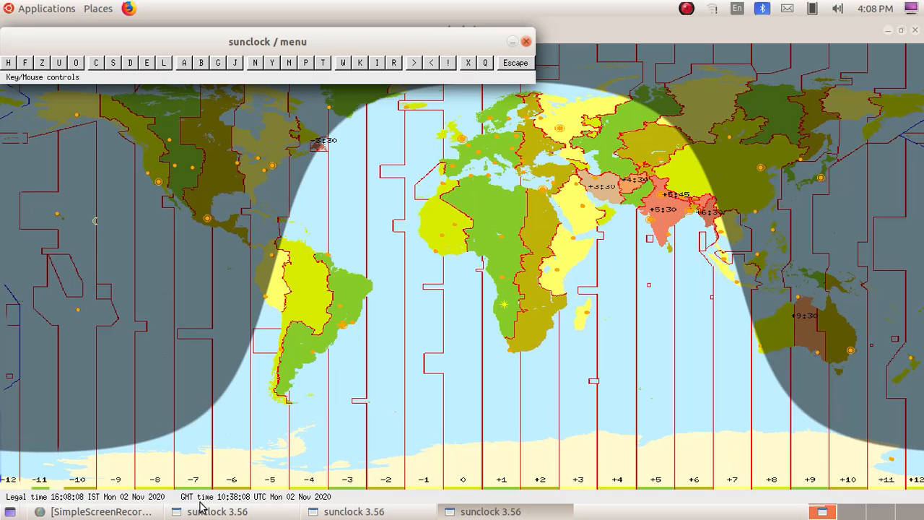
mouse_move(302, 508)
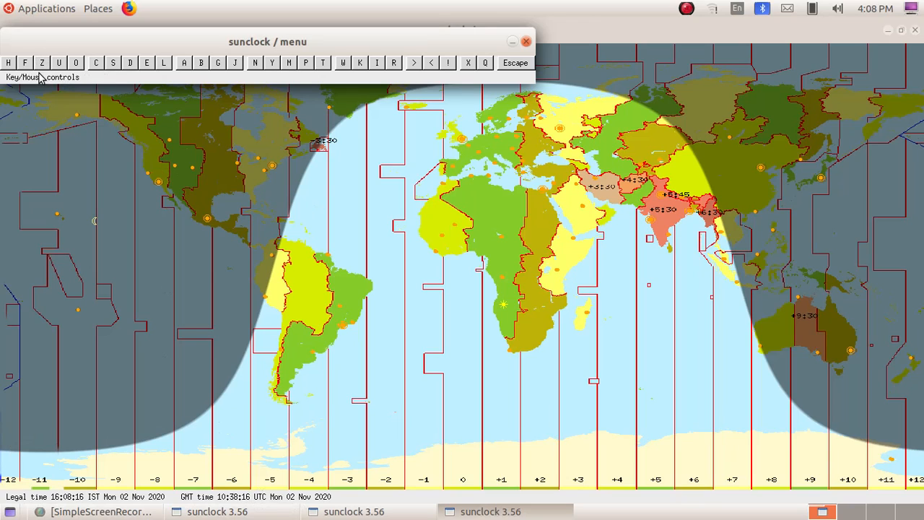
mouse_move(42, 64)
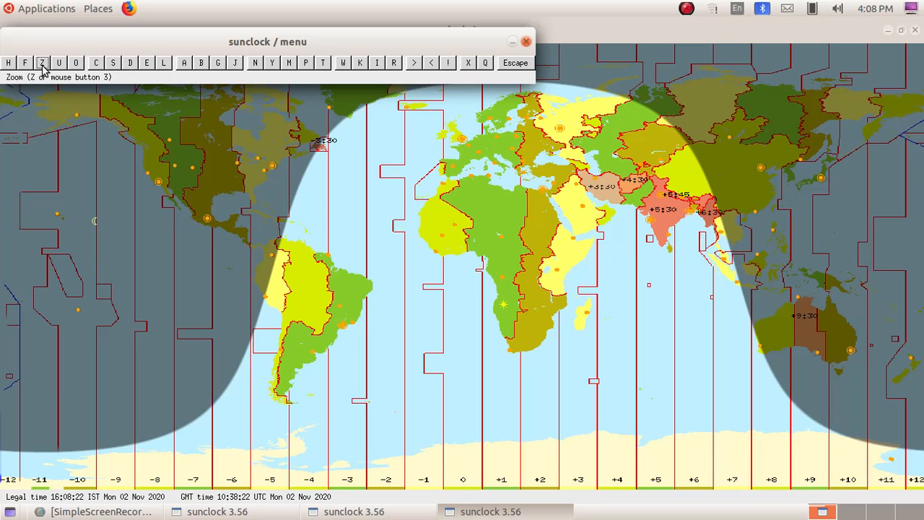
- Raise zoom magnification to about 4.27 by 1.85 and centre the zoom area over India near 81.6° longitude
click(42, 64)
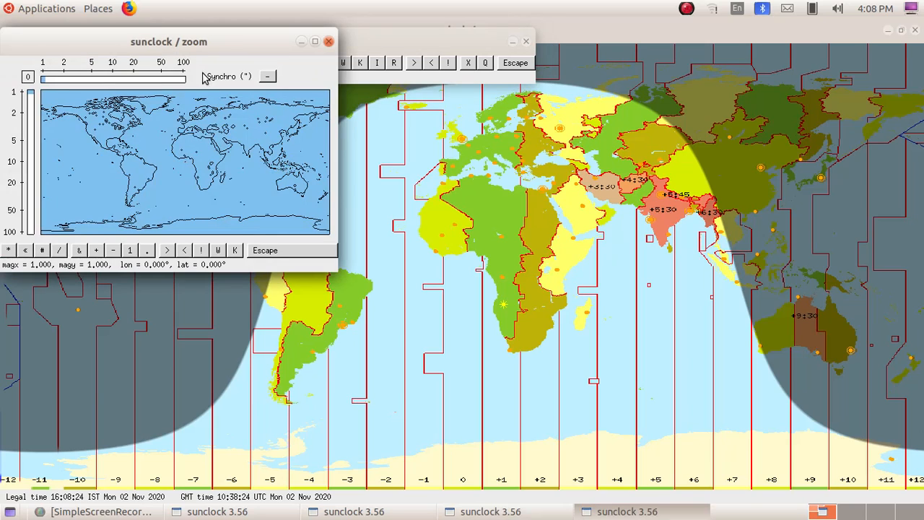
mouse_move(44, 137)
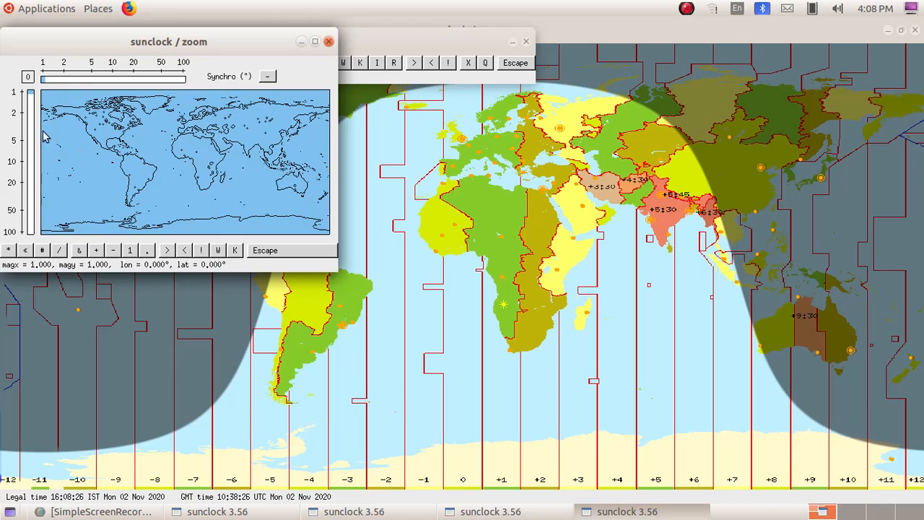
mouse_move(45, 167)
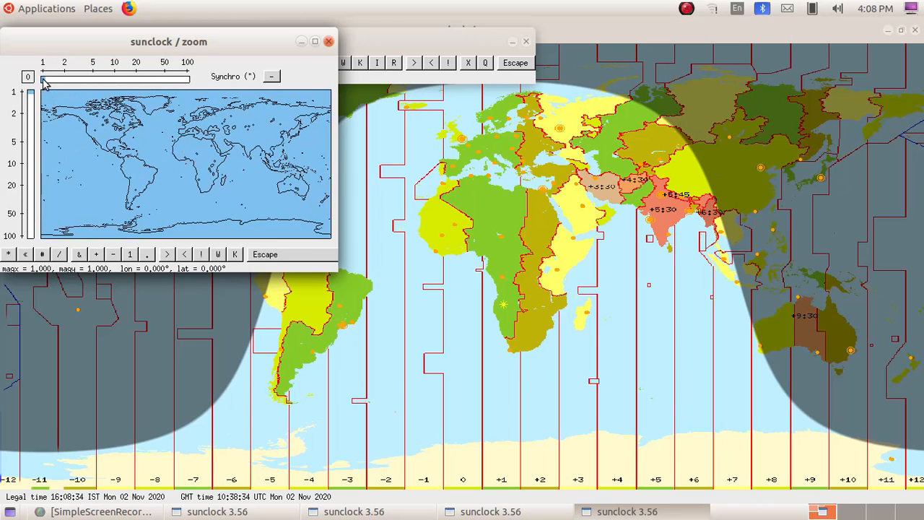
drag(45, 80, 64, 79)
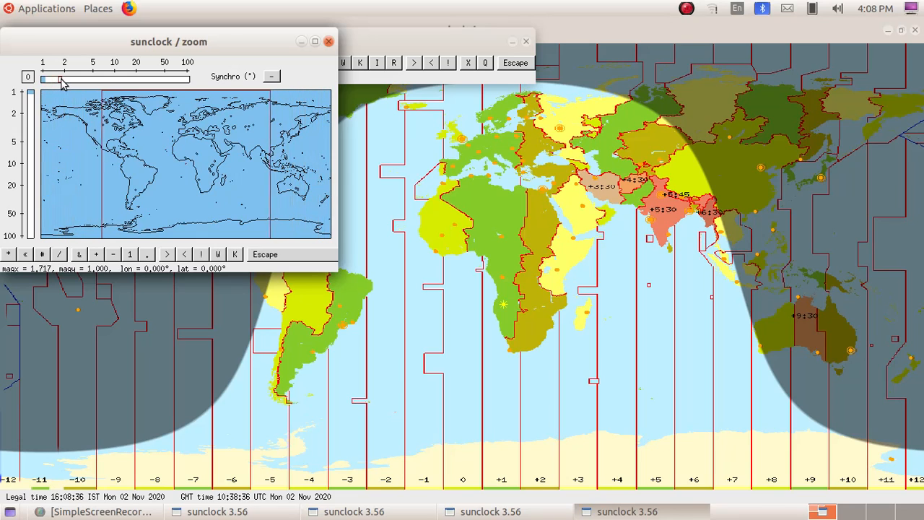
drag(61, 77, 87, 77)
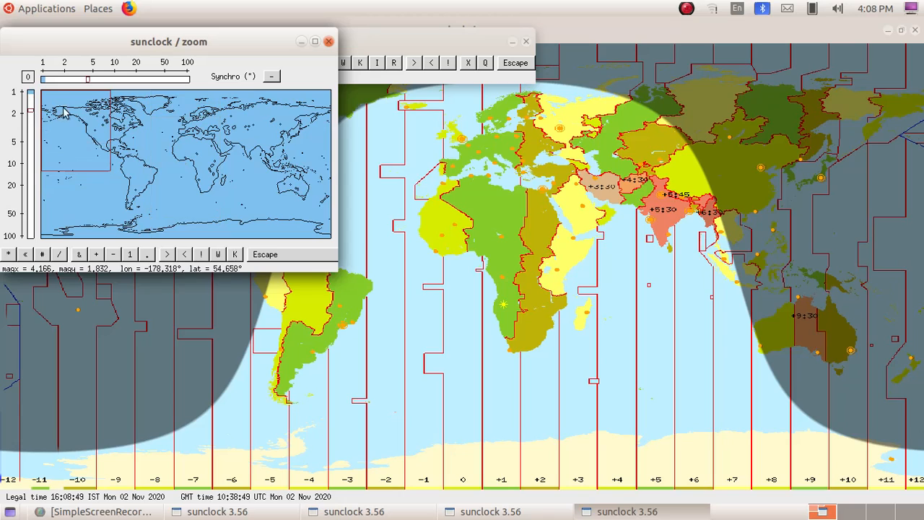
mouse_move(78, 136)
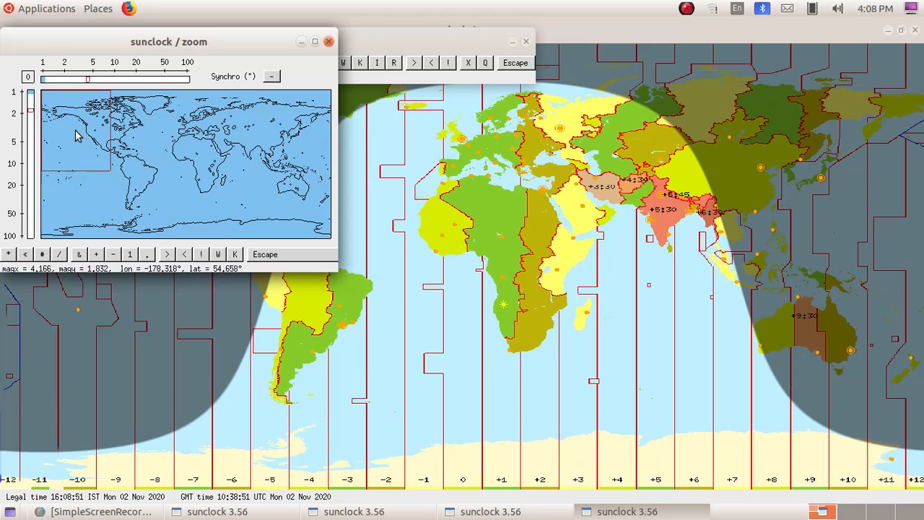
click(156, 141)
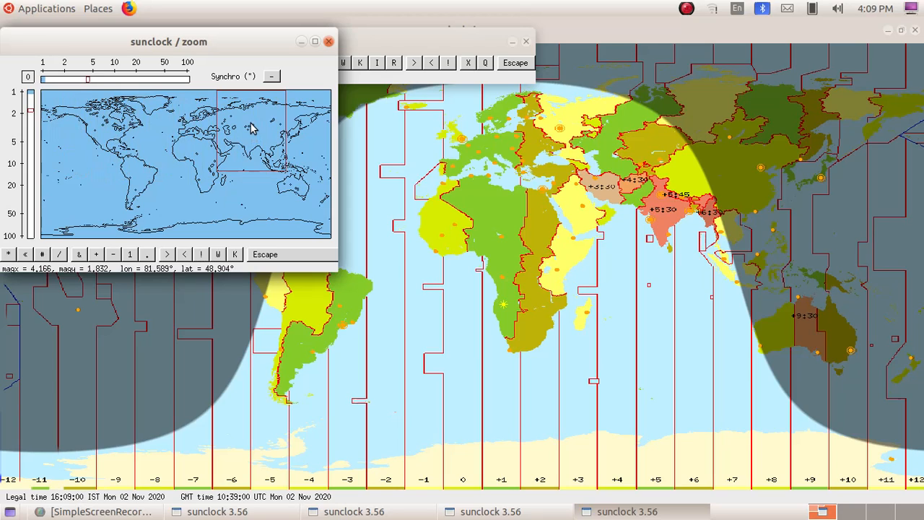
mouse_move(299, 152)
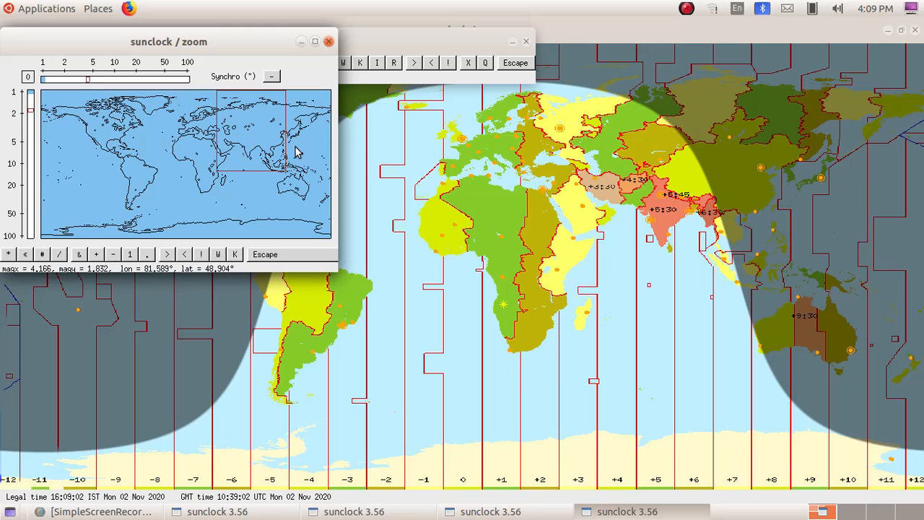
mouse_move(262, 82)
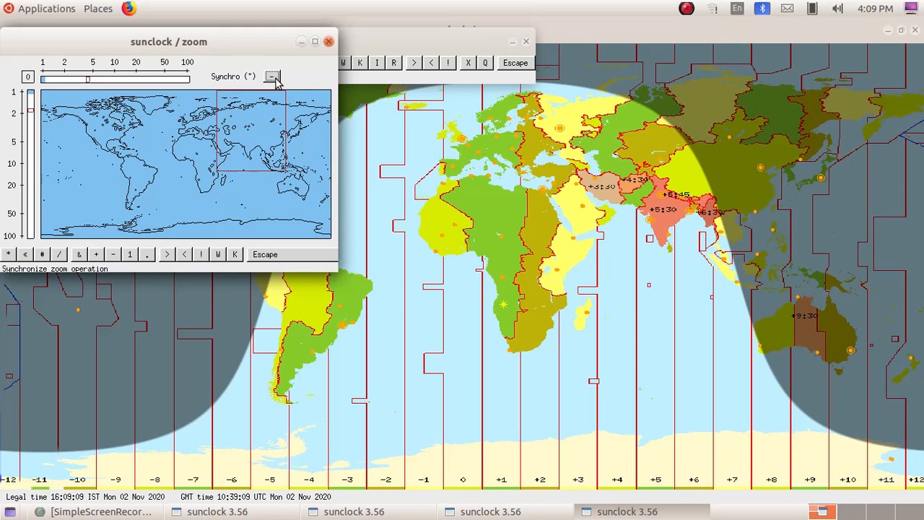
- Show the zoomed India region on the main map with Synchro, then reset magnification to 1
click(271, 76)
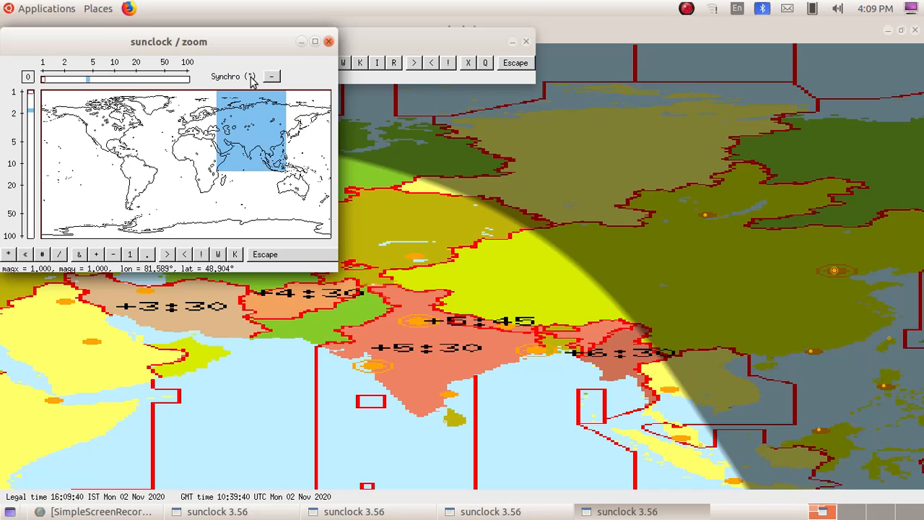
click(271, 77)
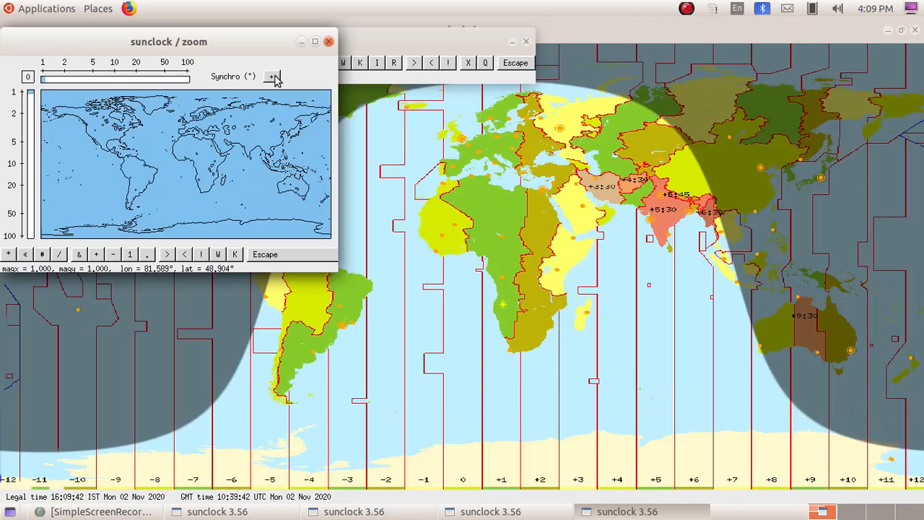